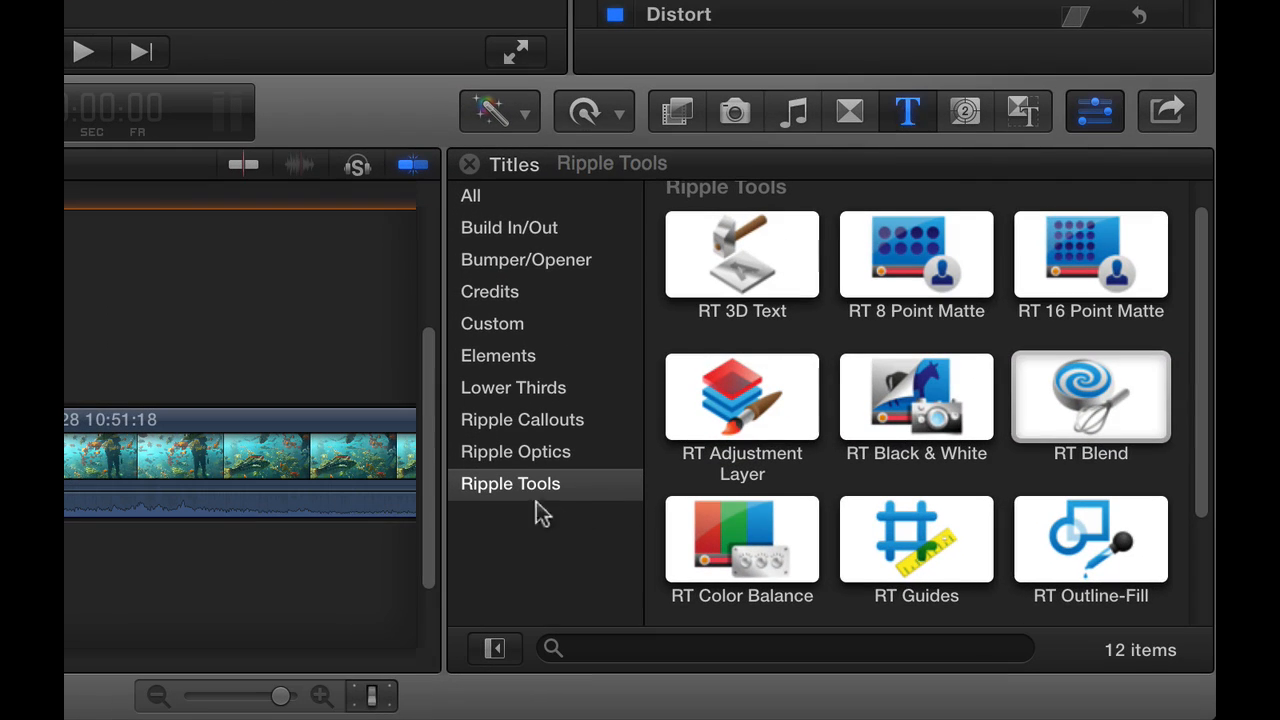
pyautogui.moveTo(1208, 440)
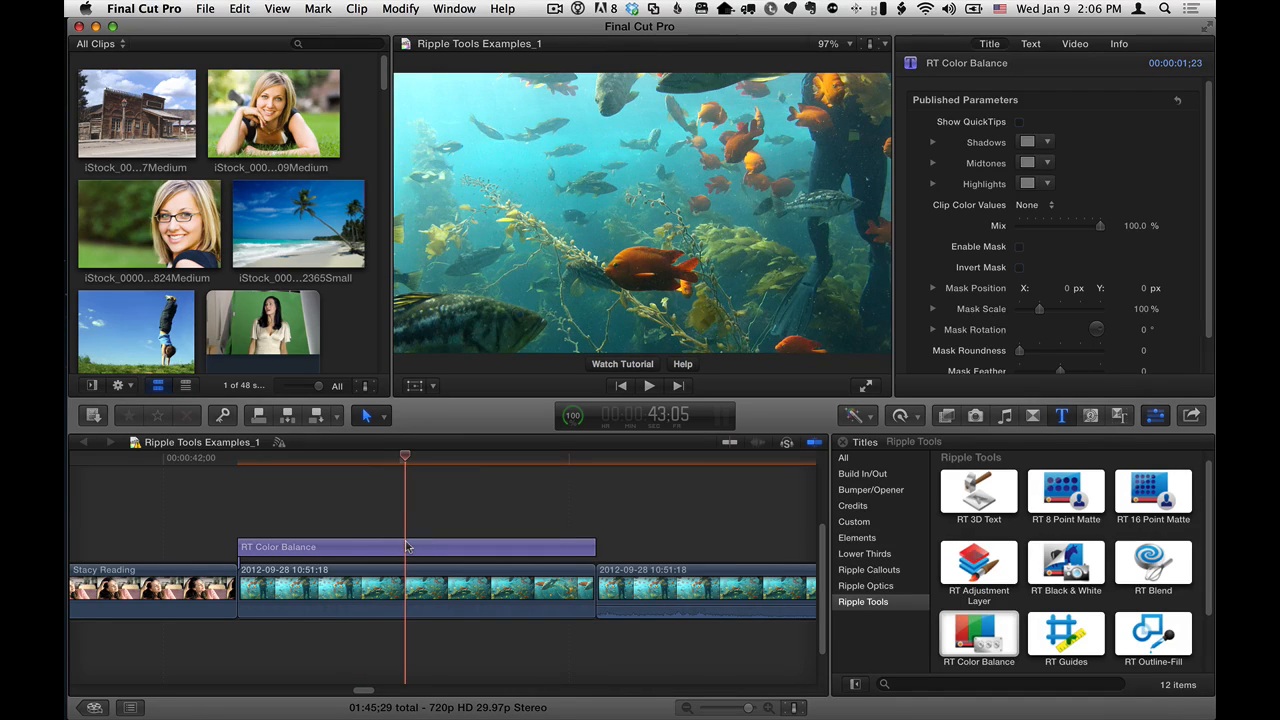
# Step: Show the RT Color Balance QuickTips guide in the viewer via the Inspector checkbox
pyautogui.click(408, 548)
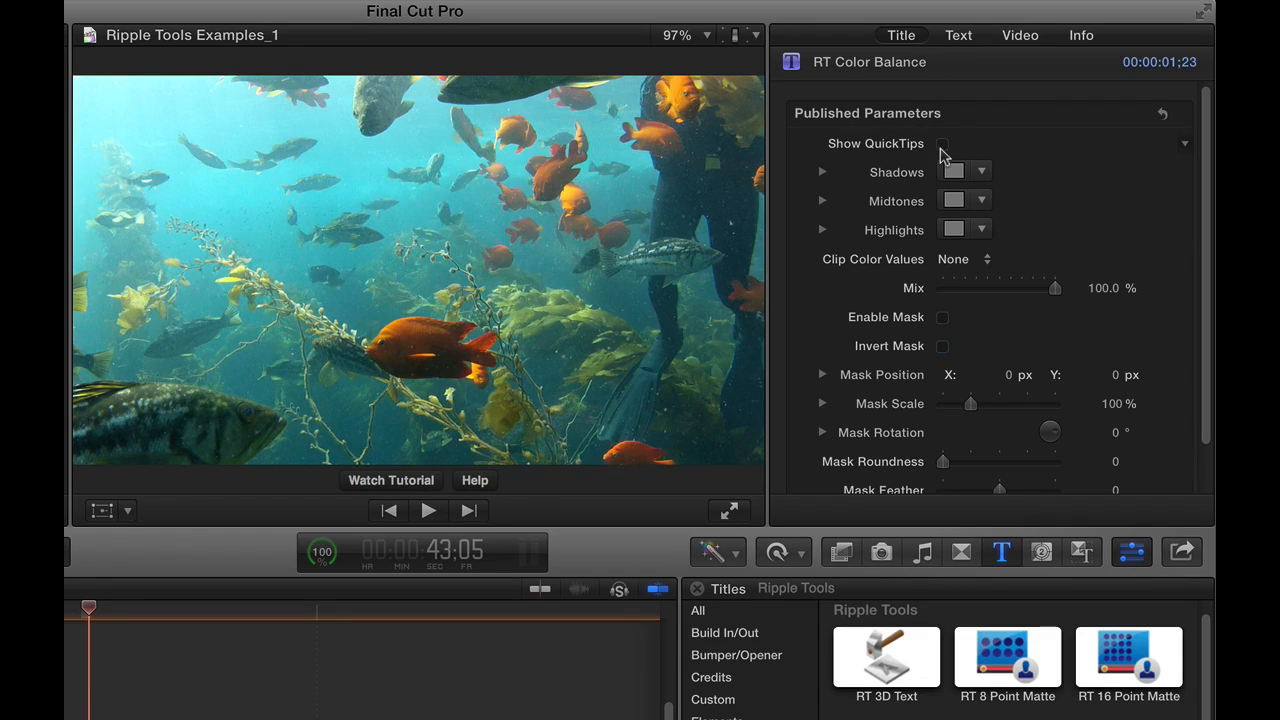
pyautogui.click(942, 144)
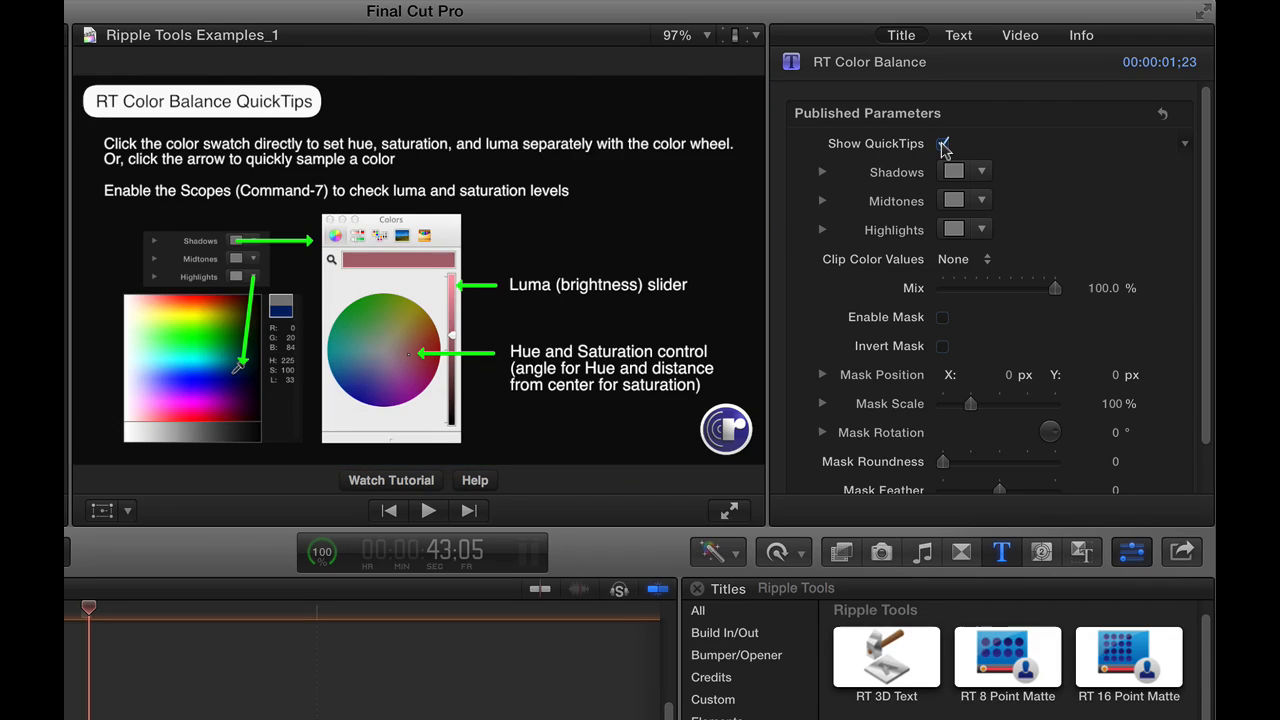
pyautogui.click(942, 144)
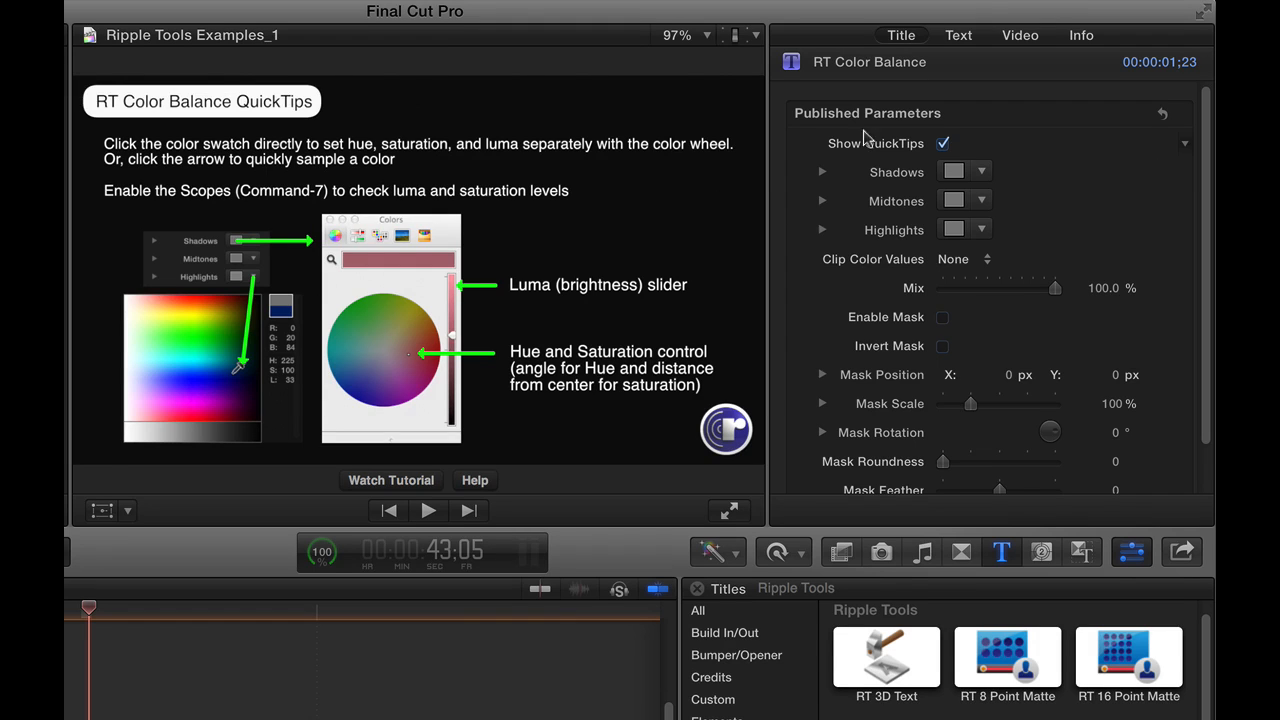
# Step: Hide the QuickTips guide and briefly open then dismiss the Shadows colour sampler
pyautogui.click(940, 144)
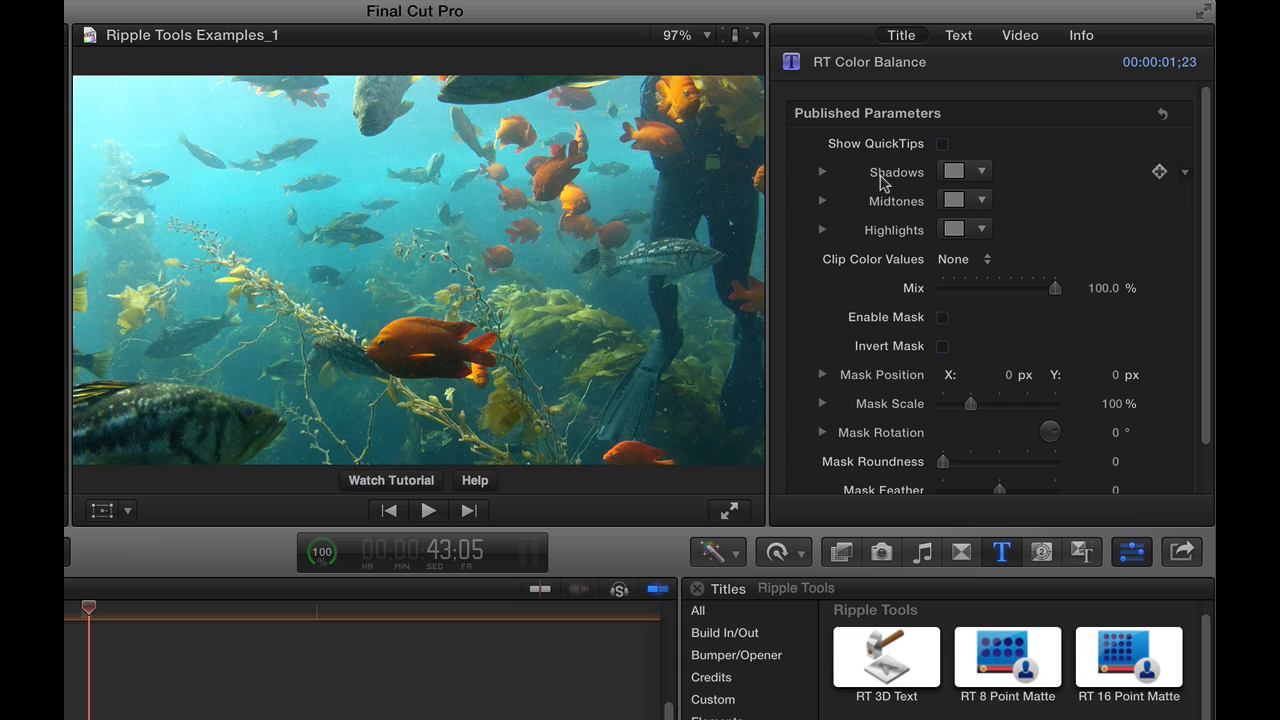
pyautogui.moveTo(892, 230)
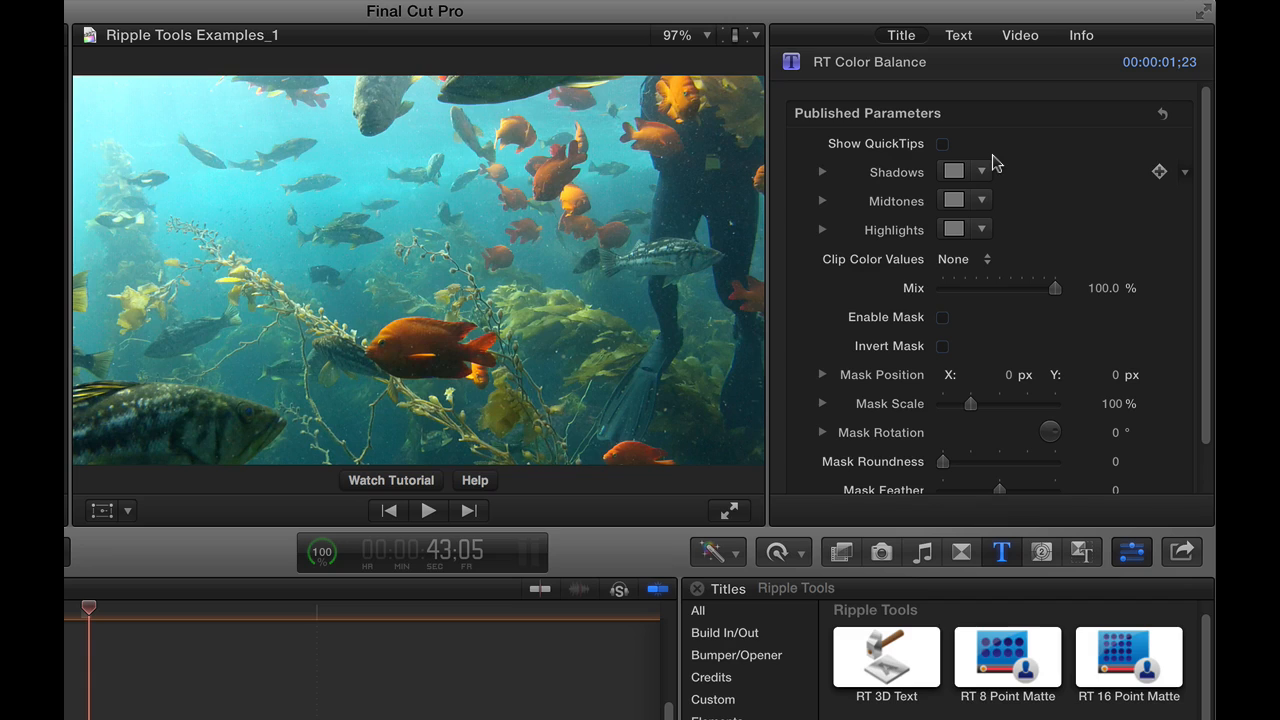
pyautogui.click(952, 172)
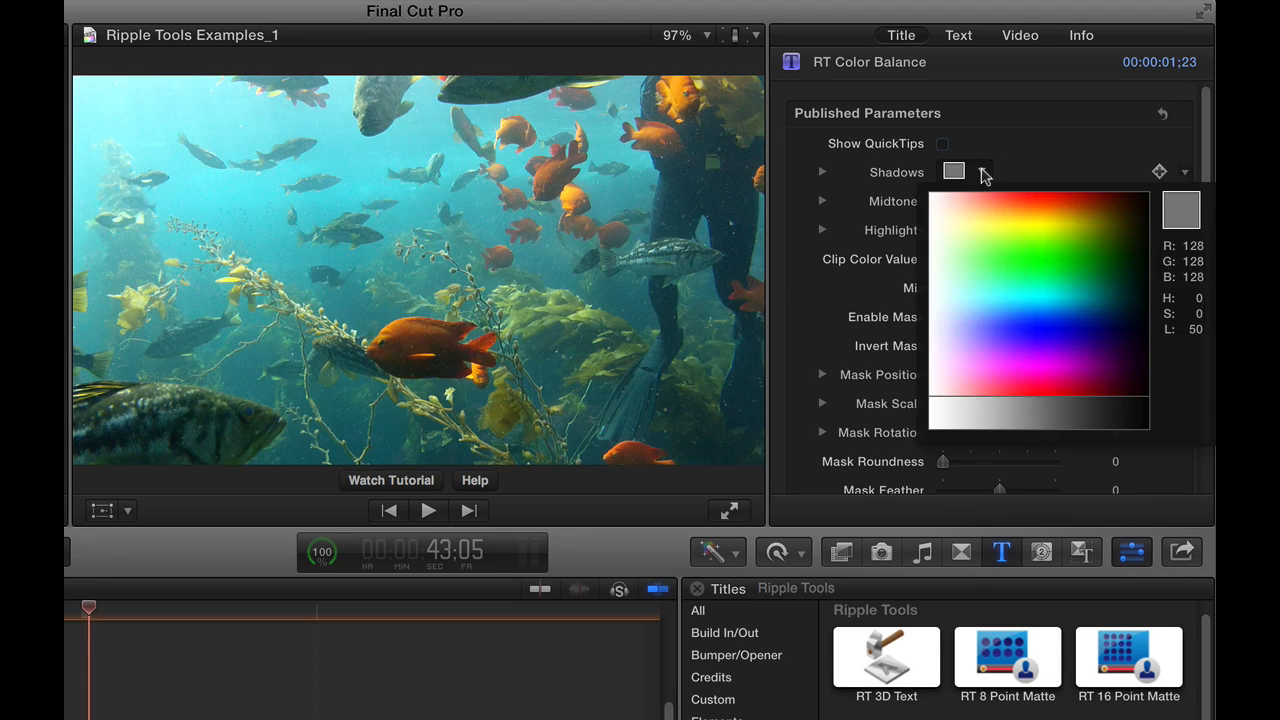
pyautogui.click(984, 172)
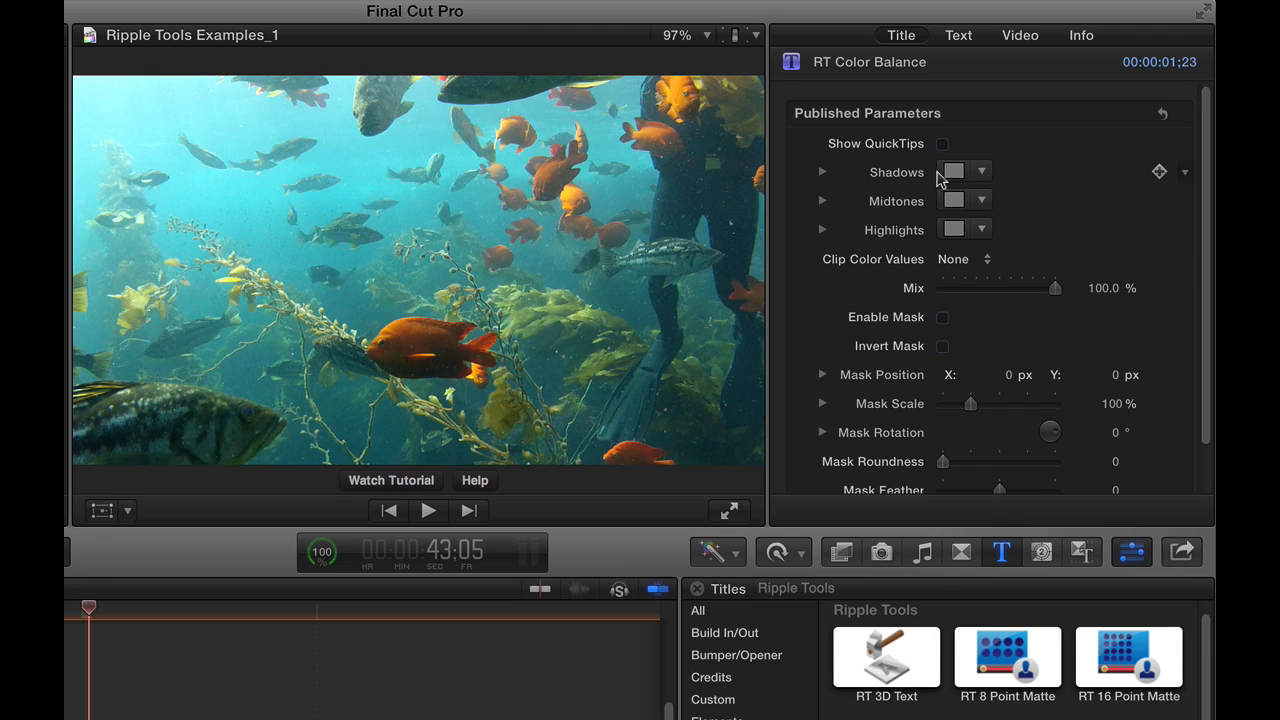
# Step: Show video scopes under the viewer and set the scope to a luma Waveform
pyautogui.click(158, 12)
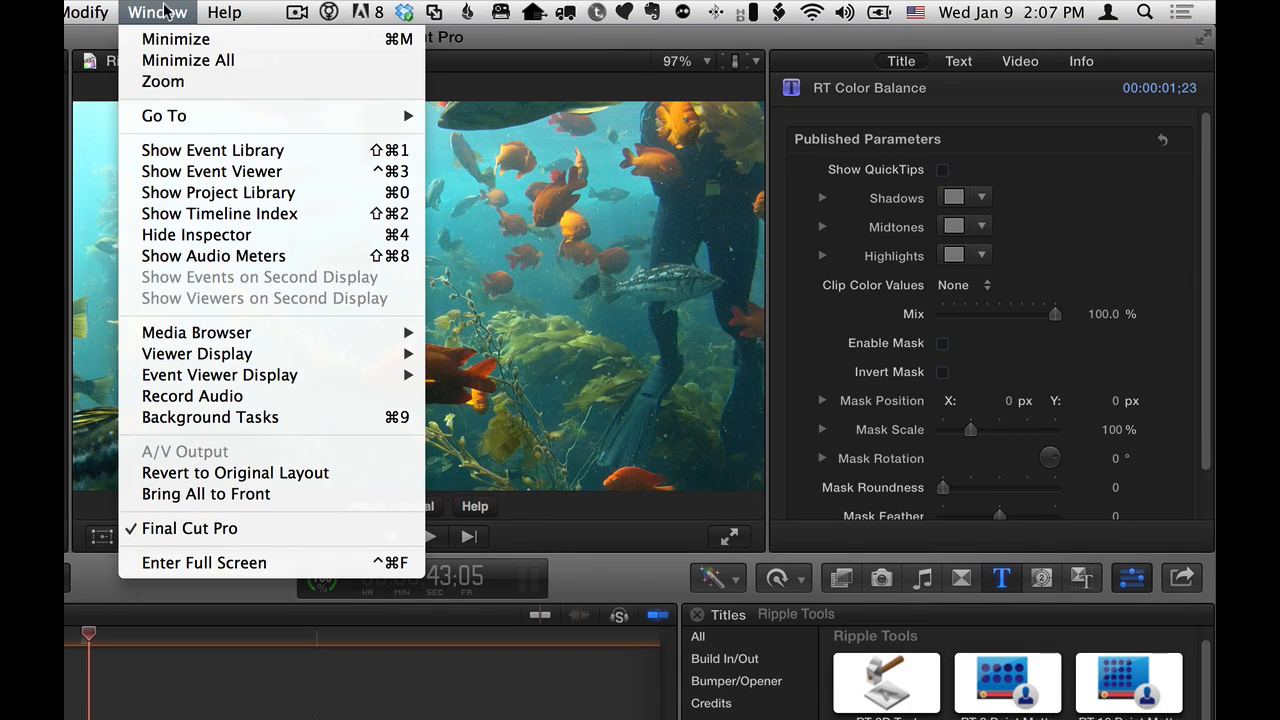
pyautogui.moveTo(196, 352)
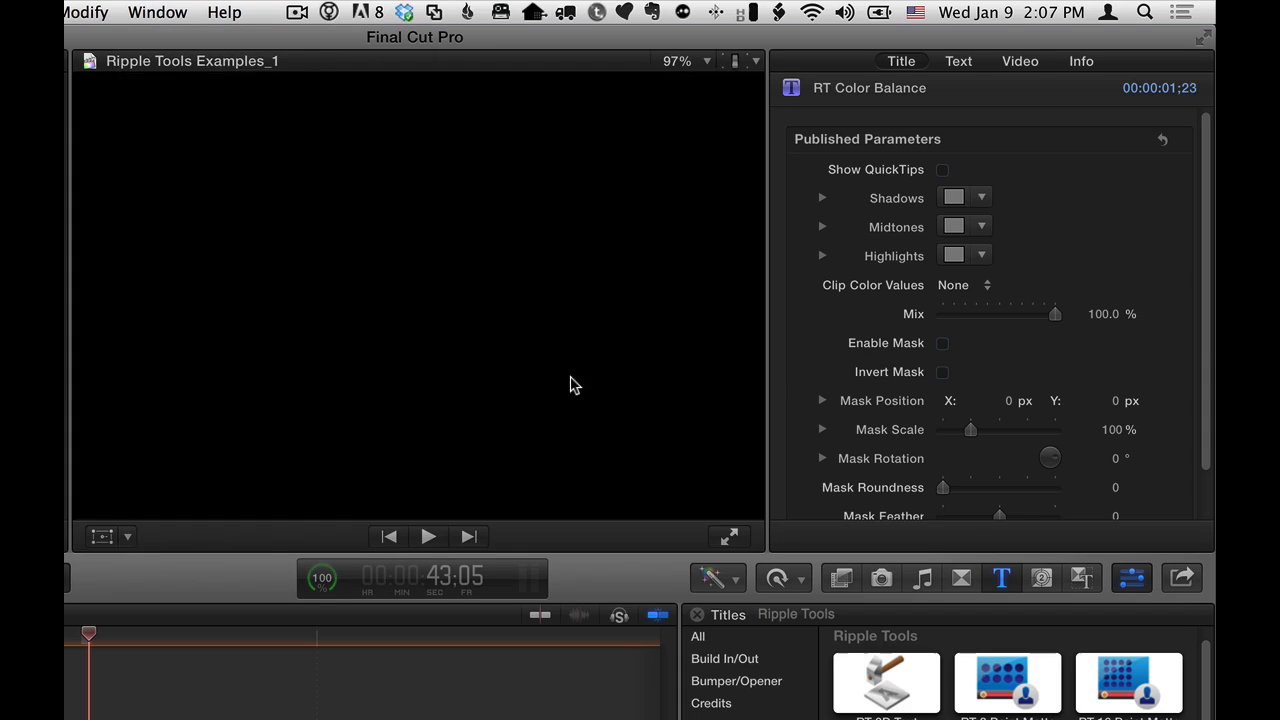
pyautogui.click(700, 310)
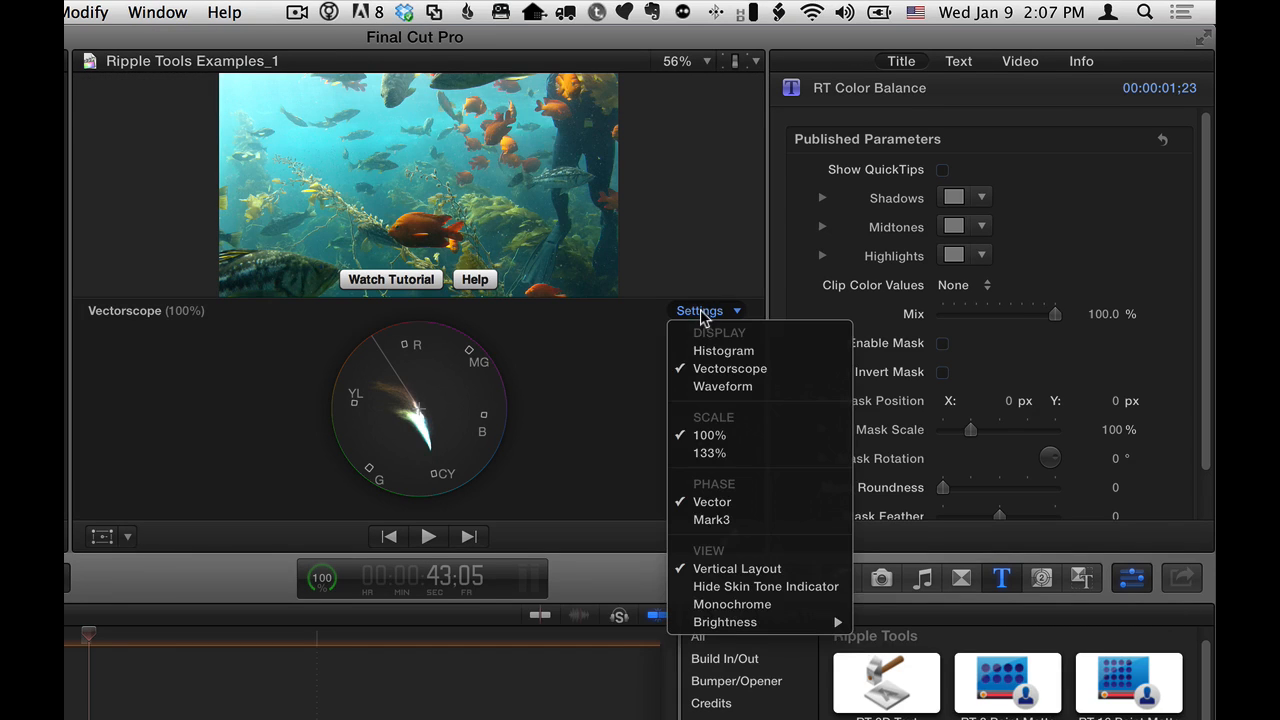
pyautogui.click(724, 386)
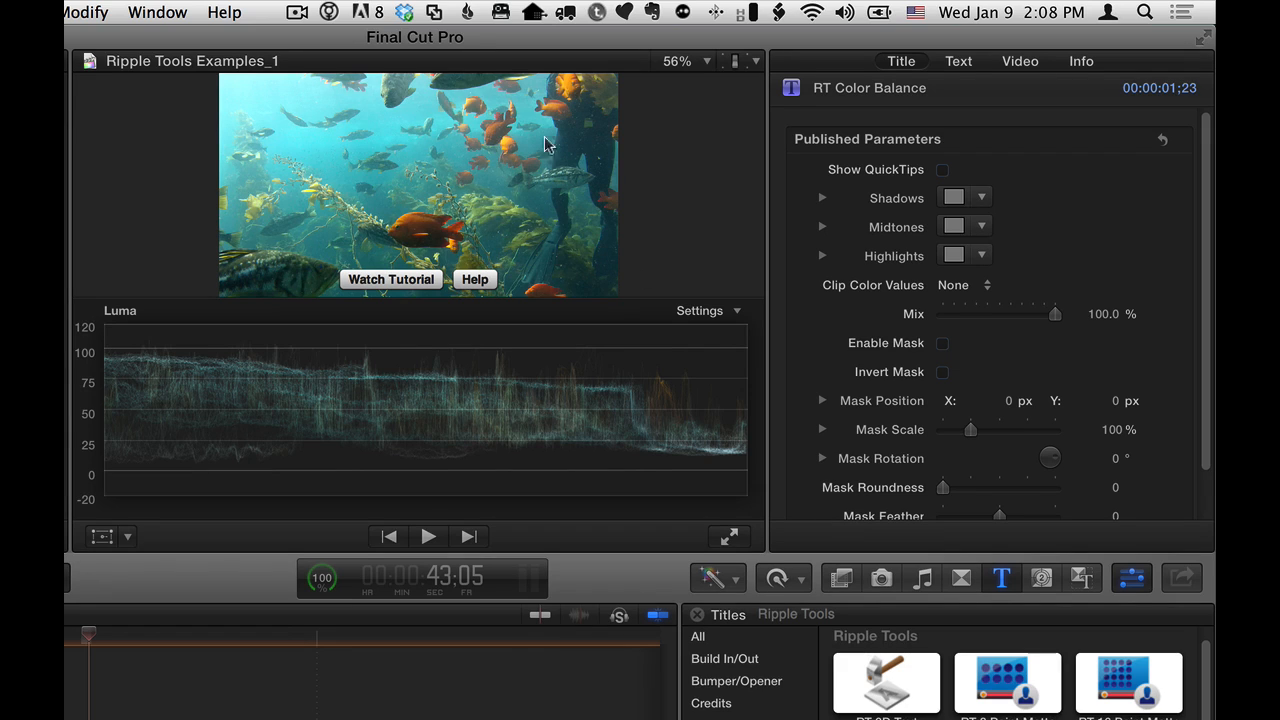
pyautogui.moveTo(444, 168)
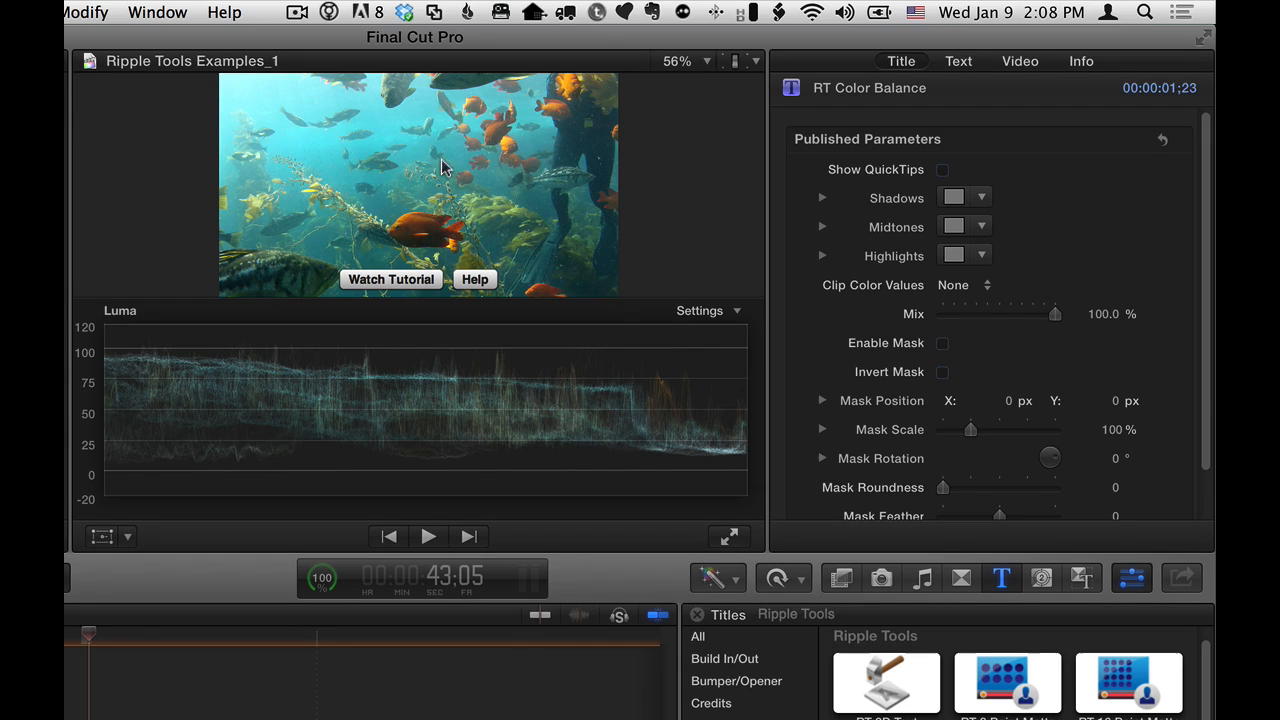
pyautogui.moveTo(430, 156)
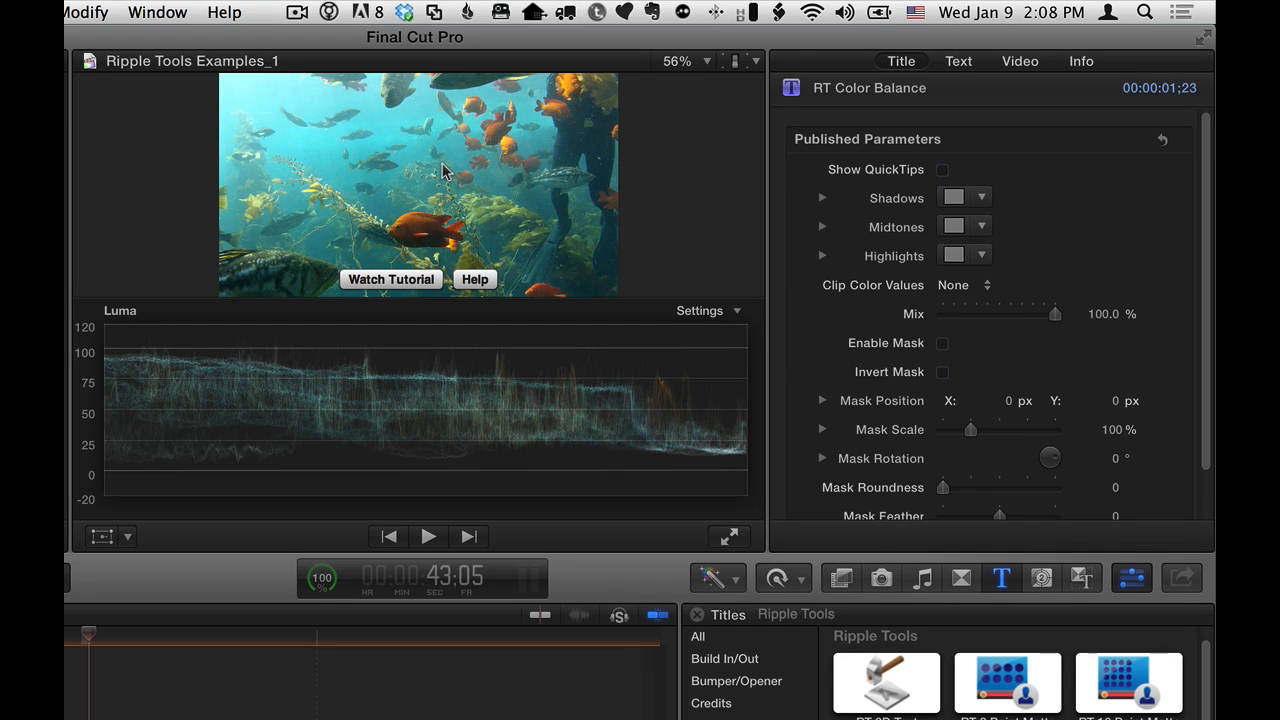
pyautogui.moveTo(364, 440)
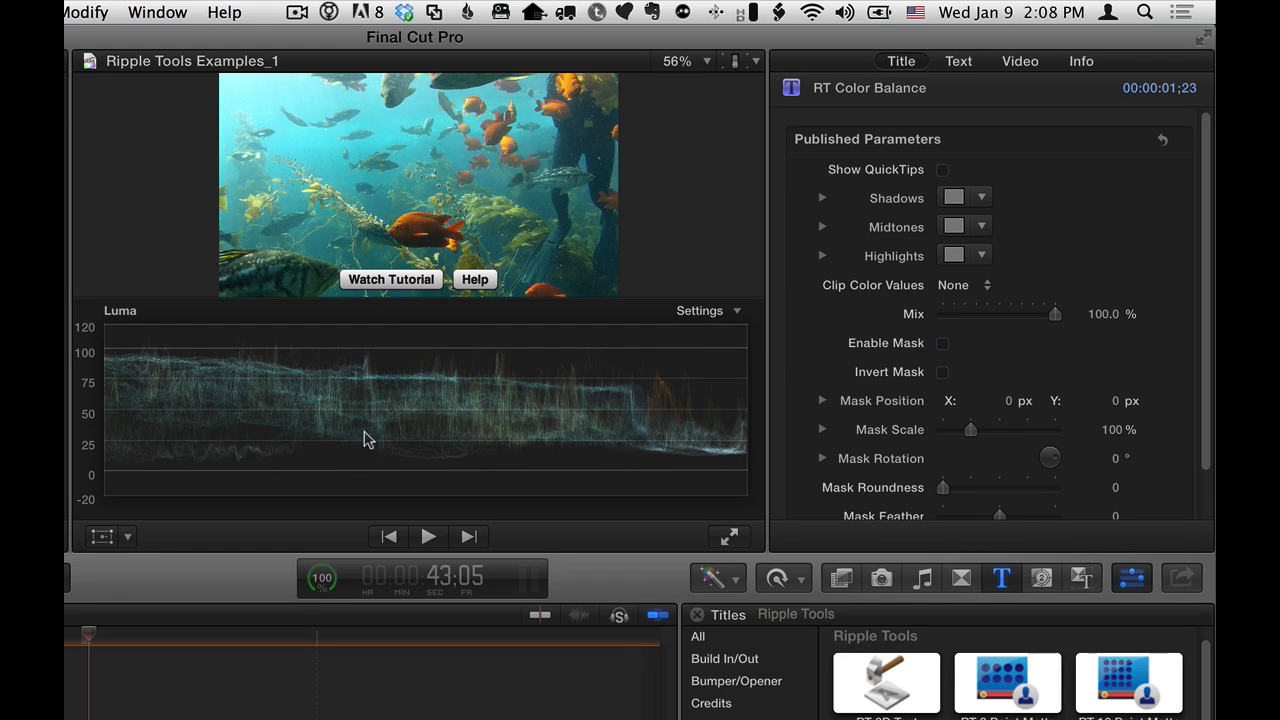
pyautogui.moveTo(196, 468)
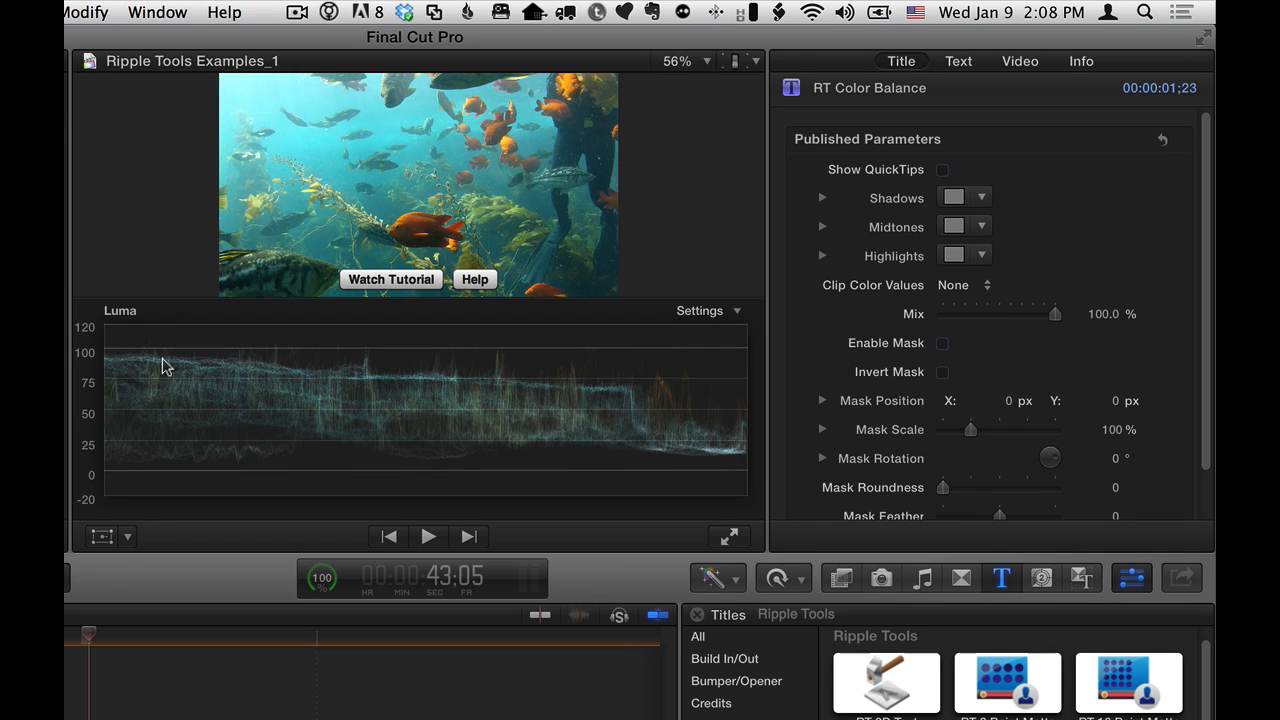
pyautogui.moveTo(208, 438)
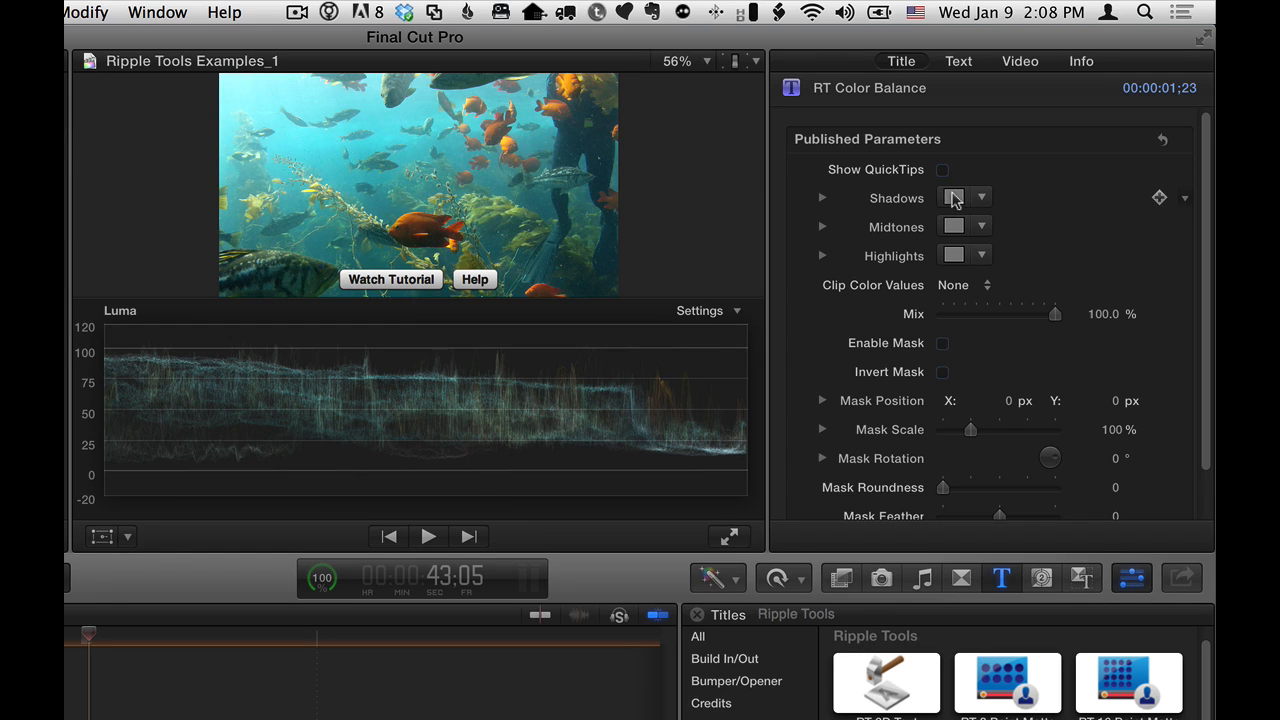
# Step: Pick a dark warm brown for the Shadows swatch from the Colors window colour wheel
pyautogui.click(954, 198)
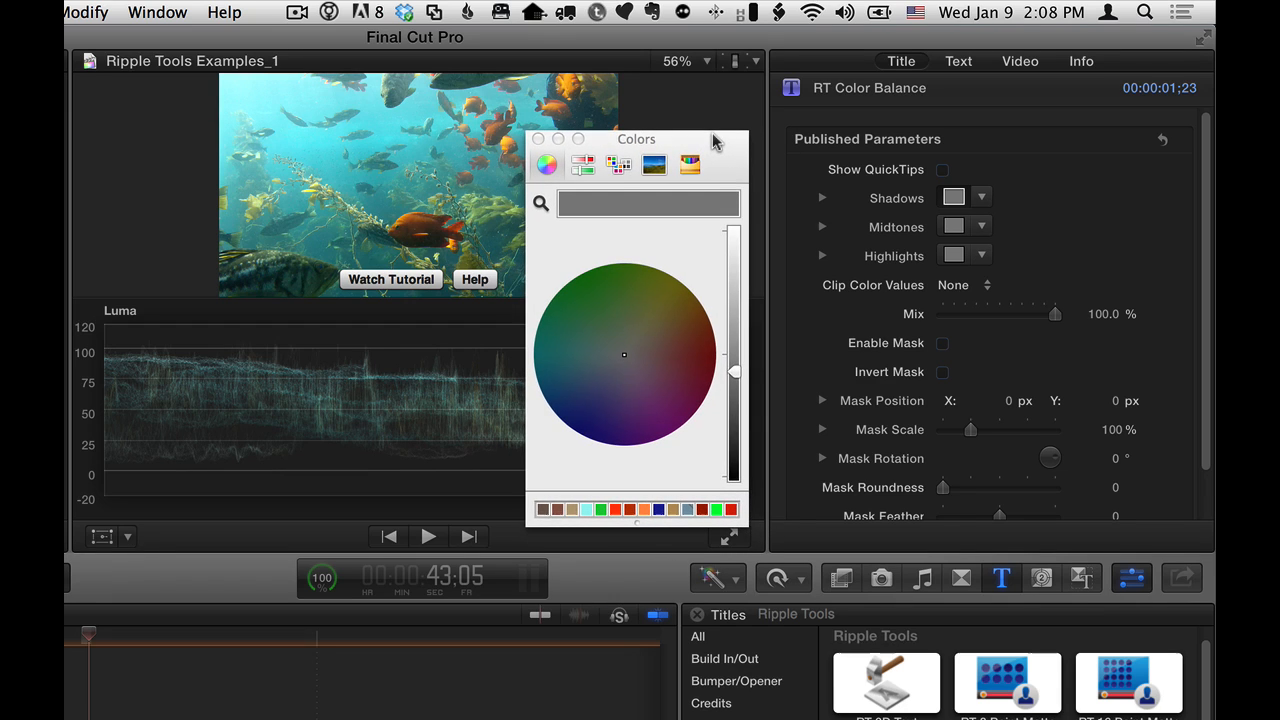
pyautogui.click(616, 164)
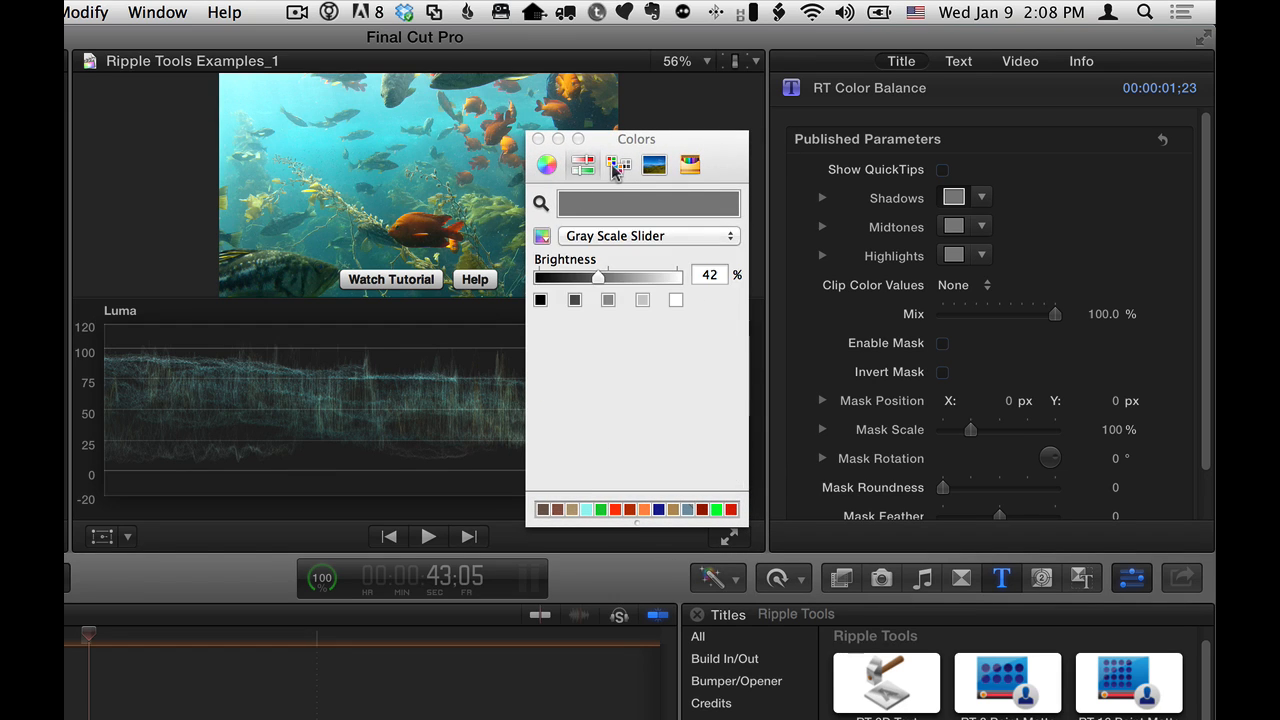
pyautogui.click(584, 164)
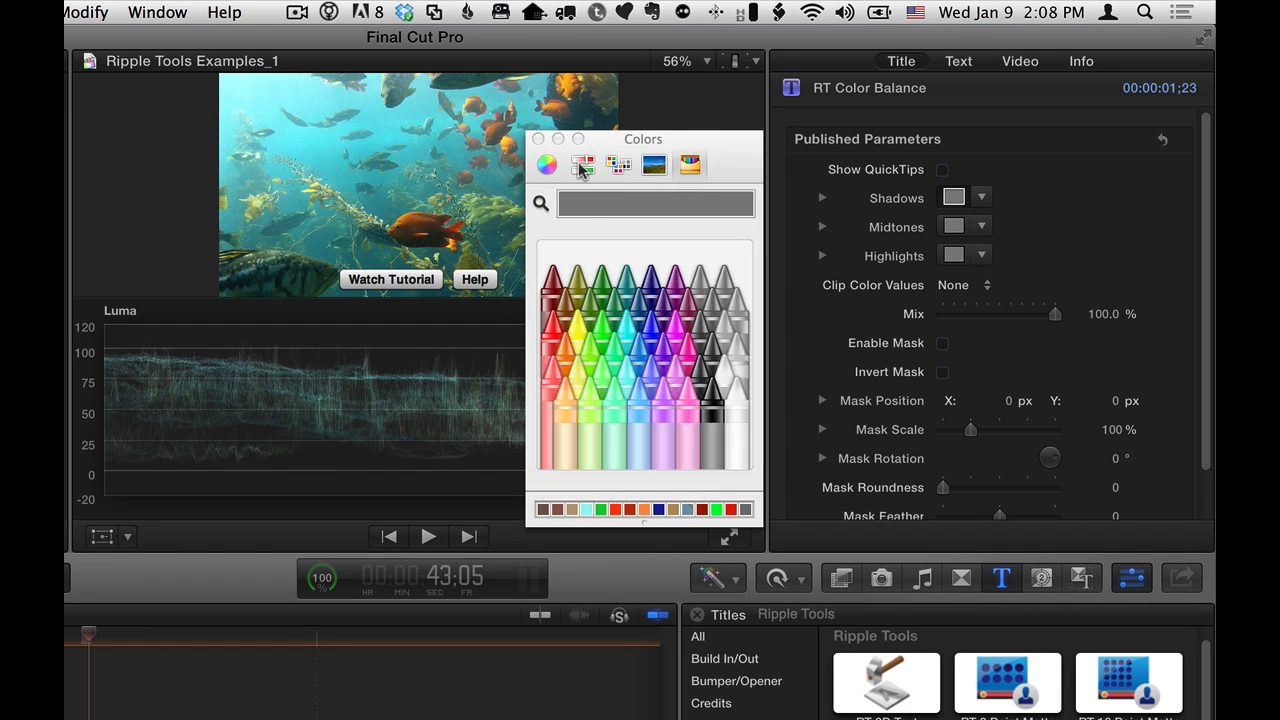
pyautogui.click(548, 164)
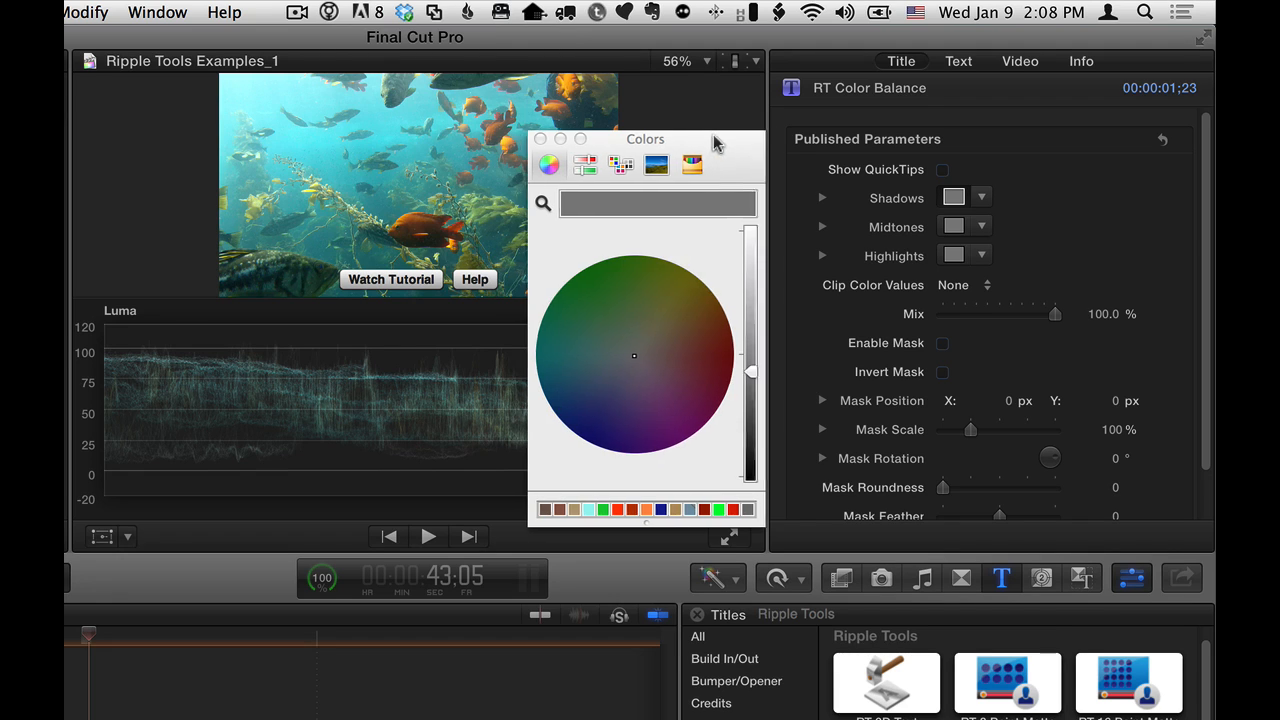
pyautogui.moveTo(716, 140); pyautogui.dragTo(732, 136)
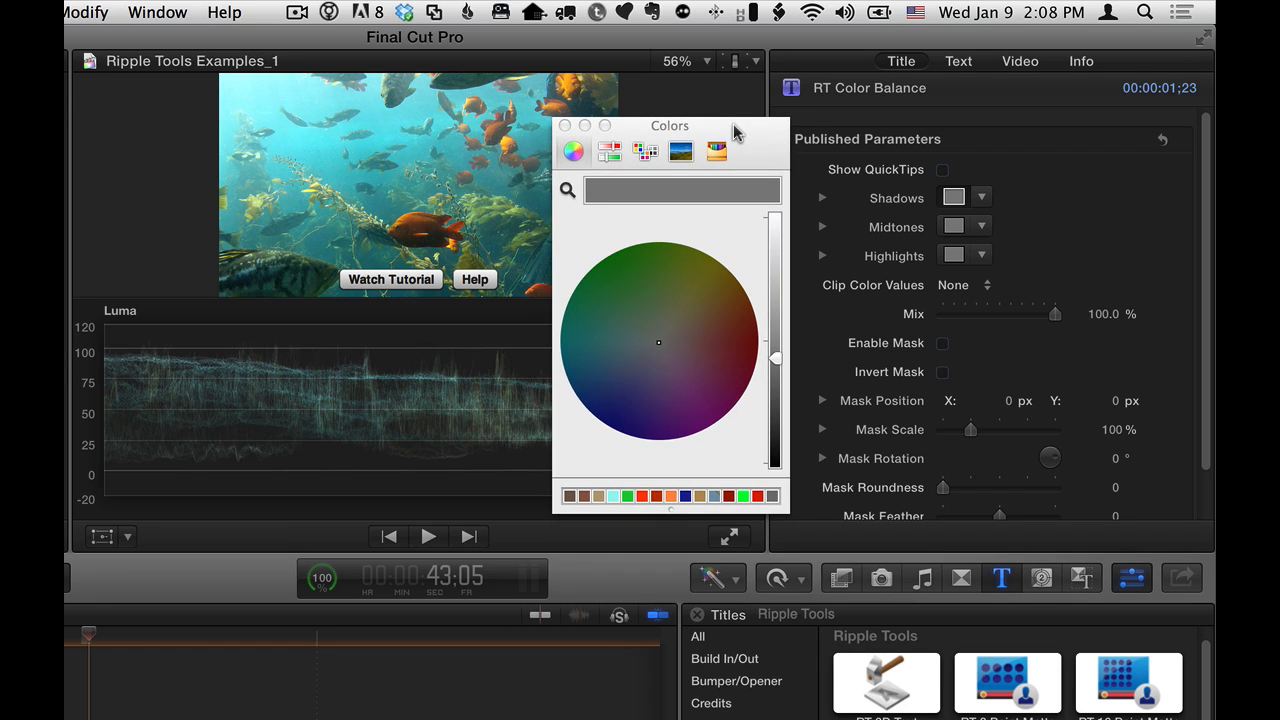
pyautogui.moveTo(672, 460)
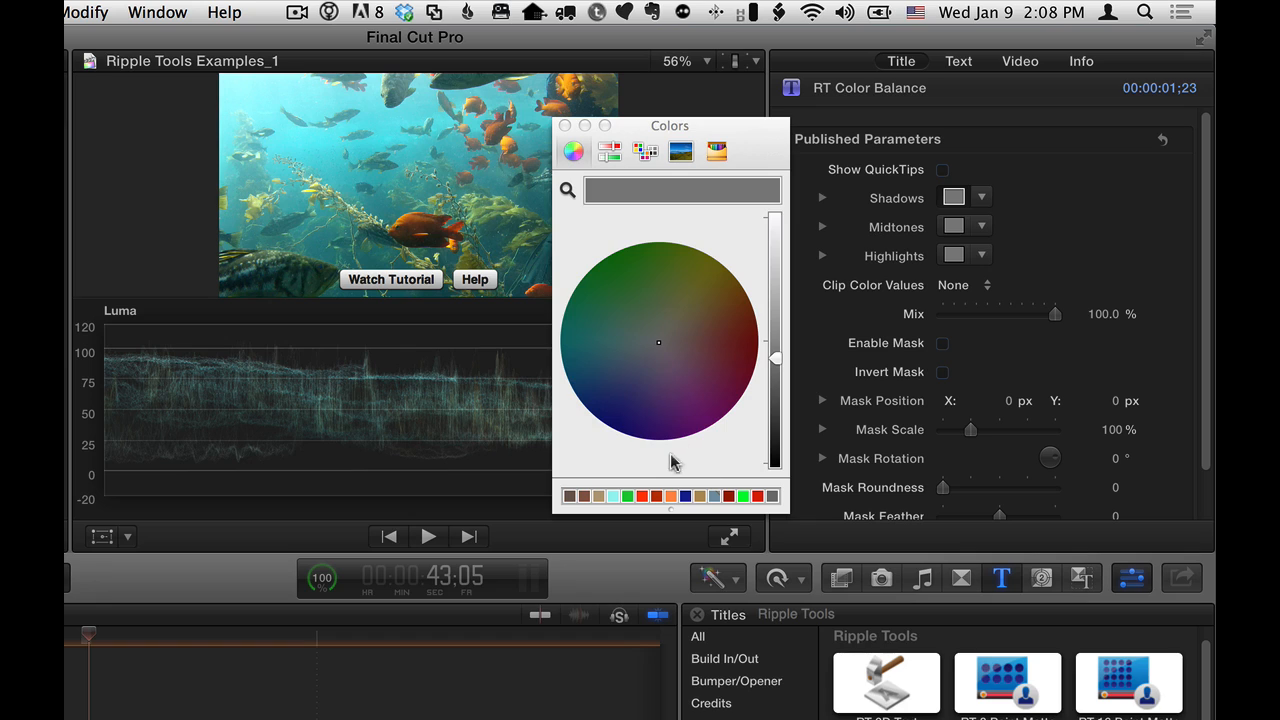
pyautogui.moveTo(780, 396)
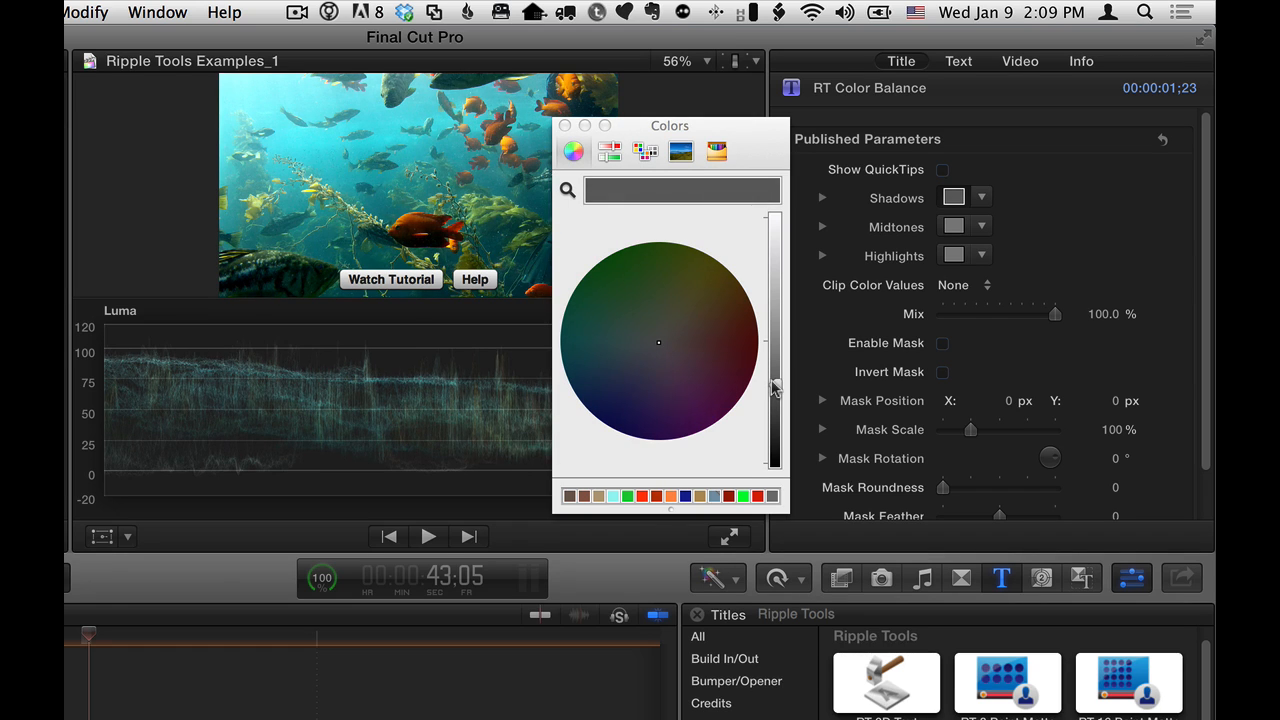
pyautogui.moveTo(670, 124); pyautogui.dragTo(692, 182)
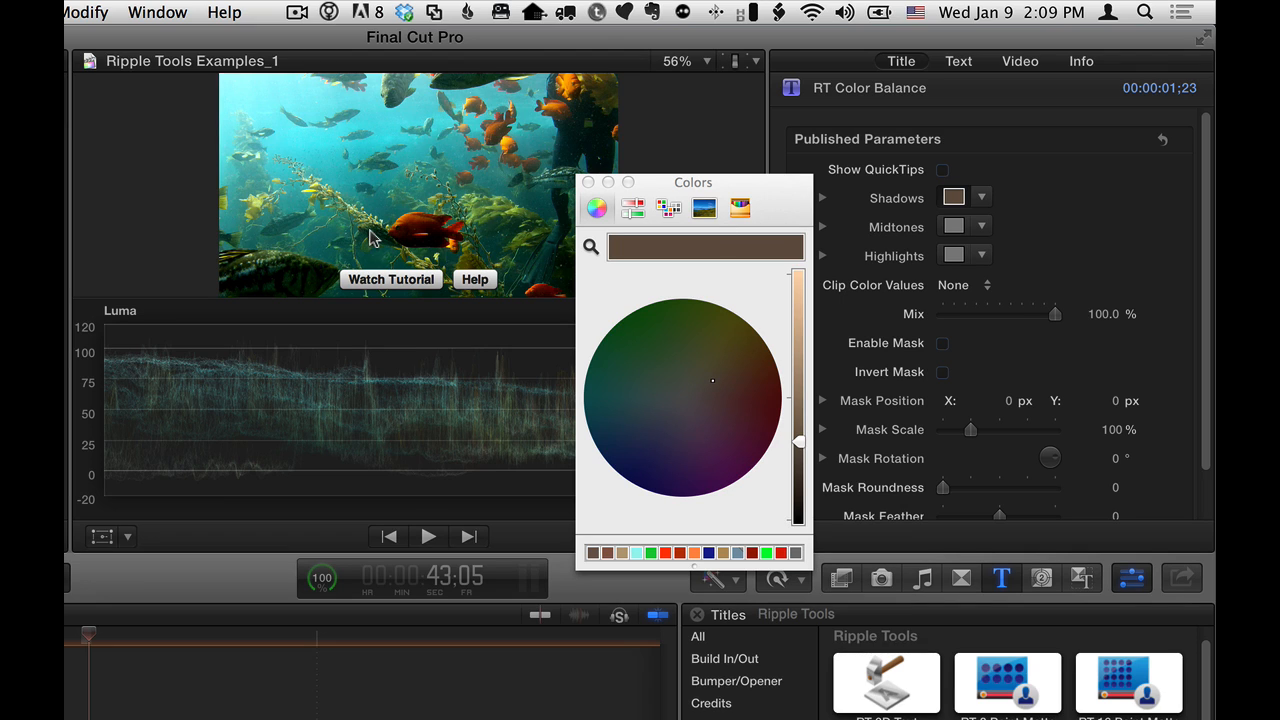
pyautogui.moveTo(392, 248)
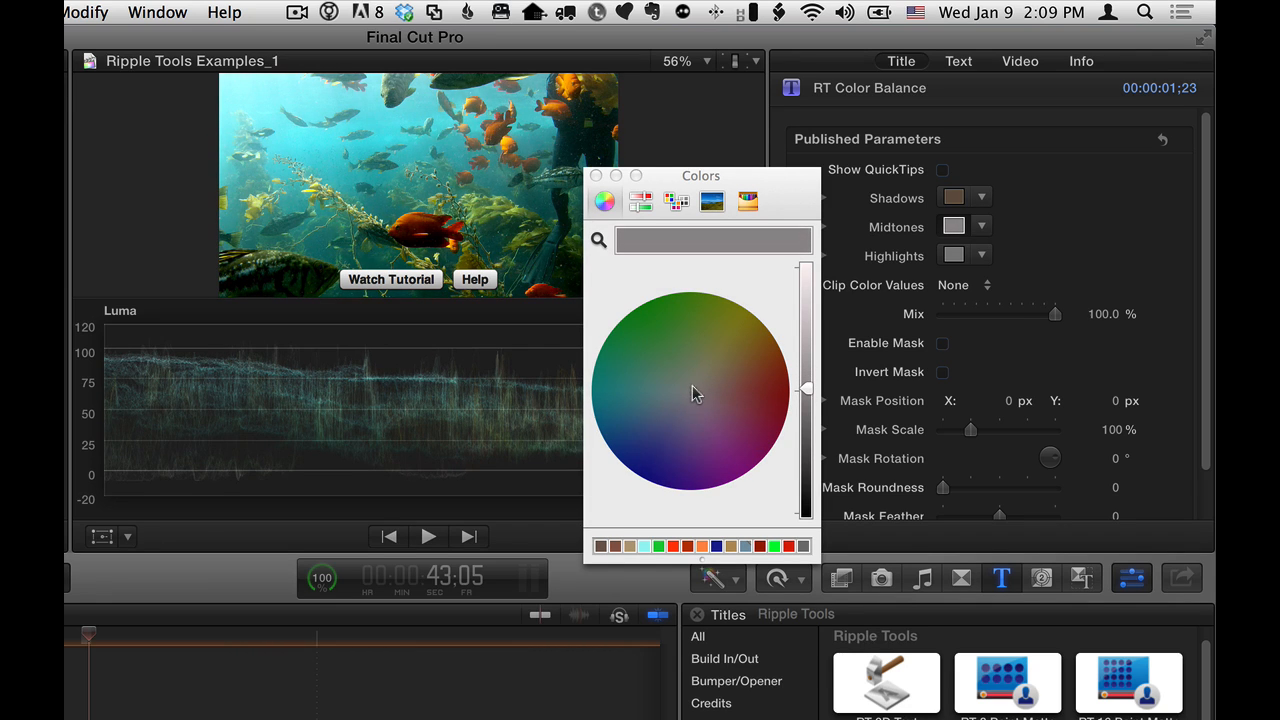
# Step: Set a warm reddish-brown Midtones tint and bring up the Highlights colour choices
pyautogui.click(718, 384)
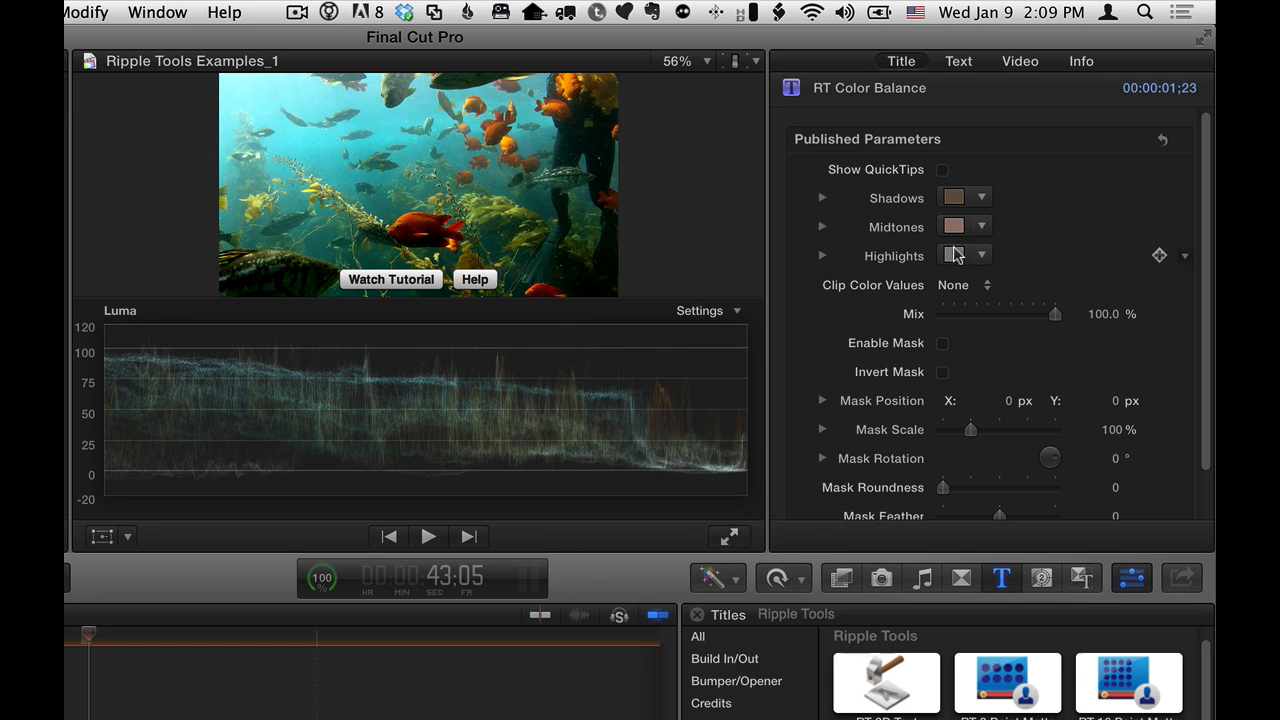
pyautogui.click(952, 256)
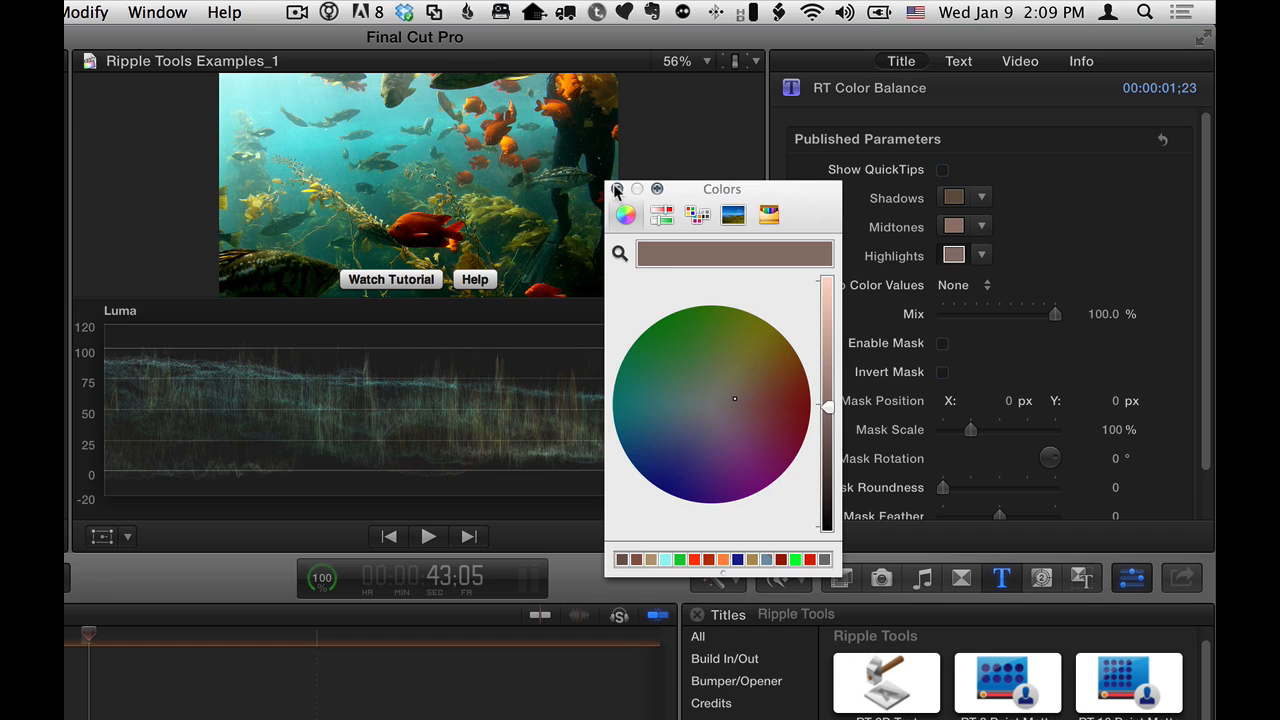
# Step: Apply the highlight tint, lower Mix to about 71% to compare, then restore it to 100%
pyautogui.click(616, 188)
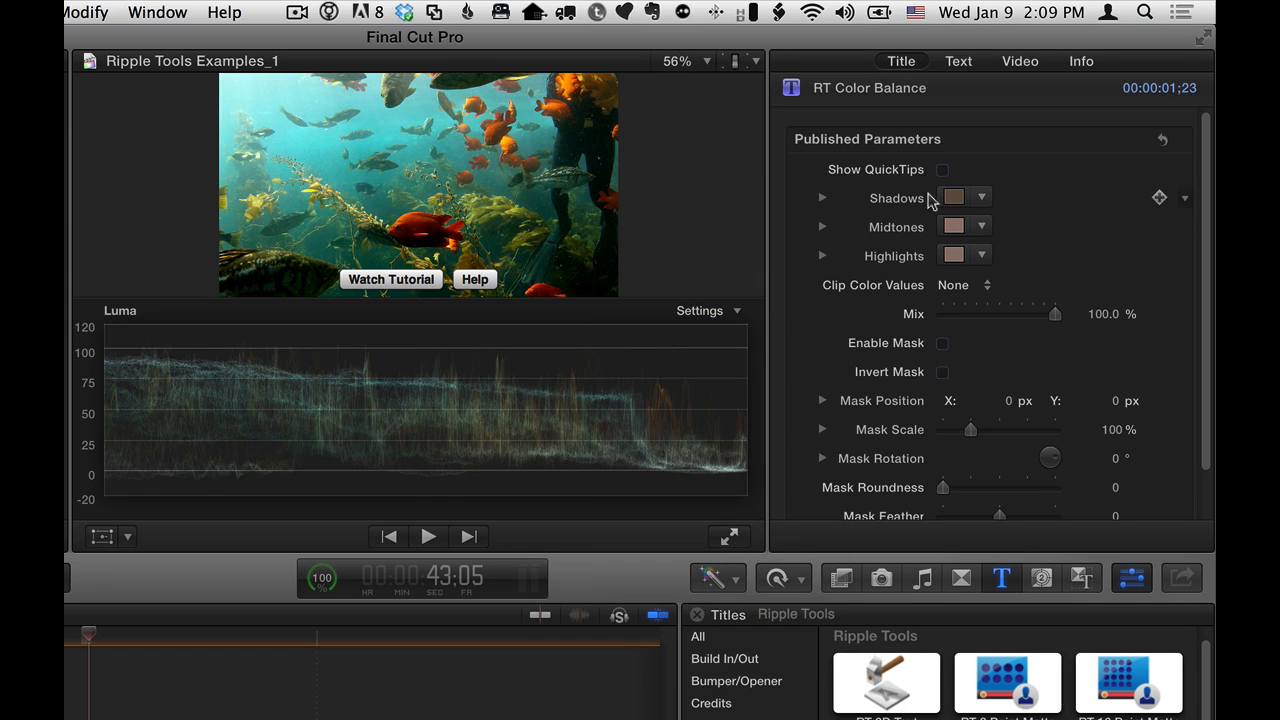
pyautogui.moveTo(868, 216)
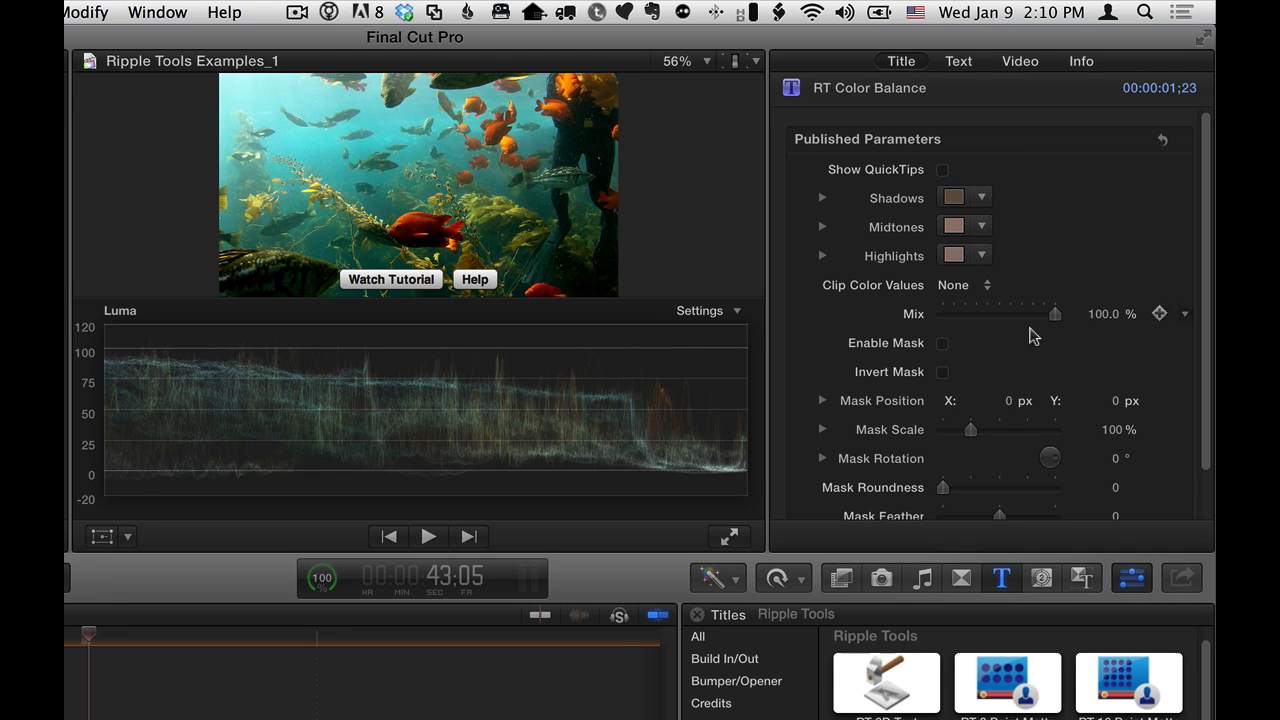
pyautogui.moveTo(1044, 312); pyautogui.dragTo(1022, 312)
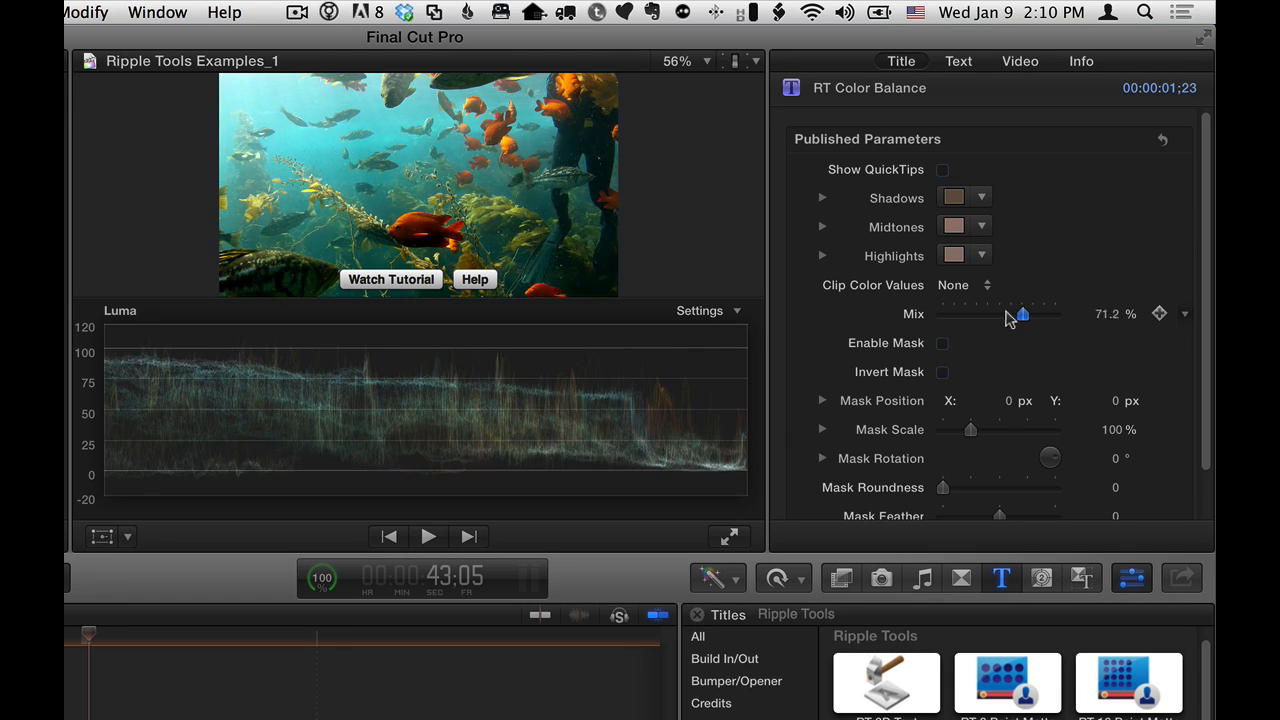
pyautogui.moveTo(1022, 314); pyautogui.dragTo(1044, 314)
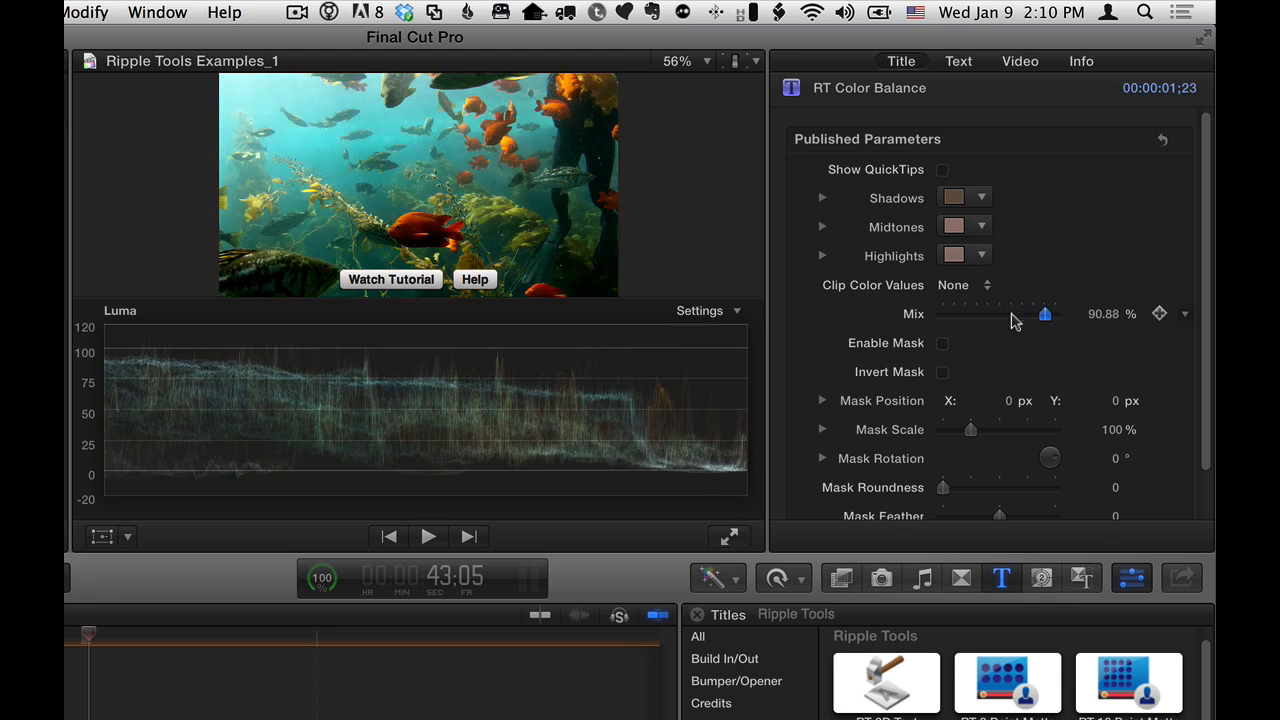
pyautogui.moveTo(1044, 312); pyautogui.dragTo(1058, 312)
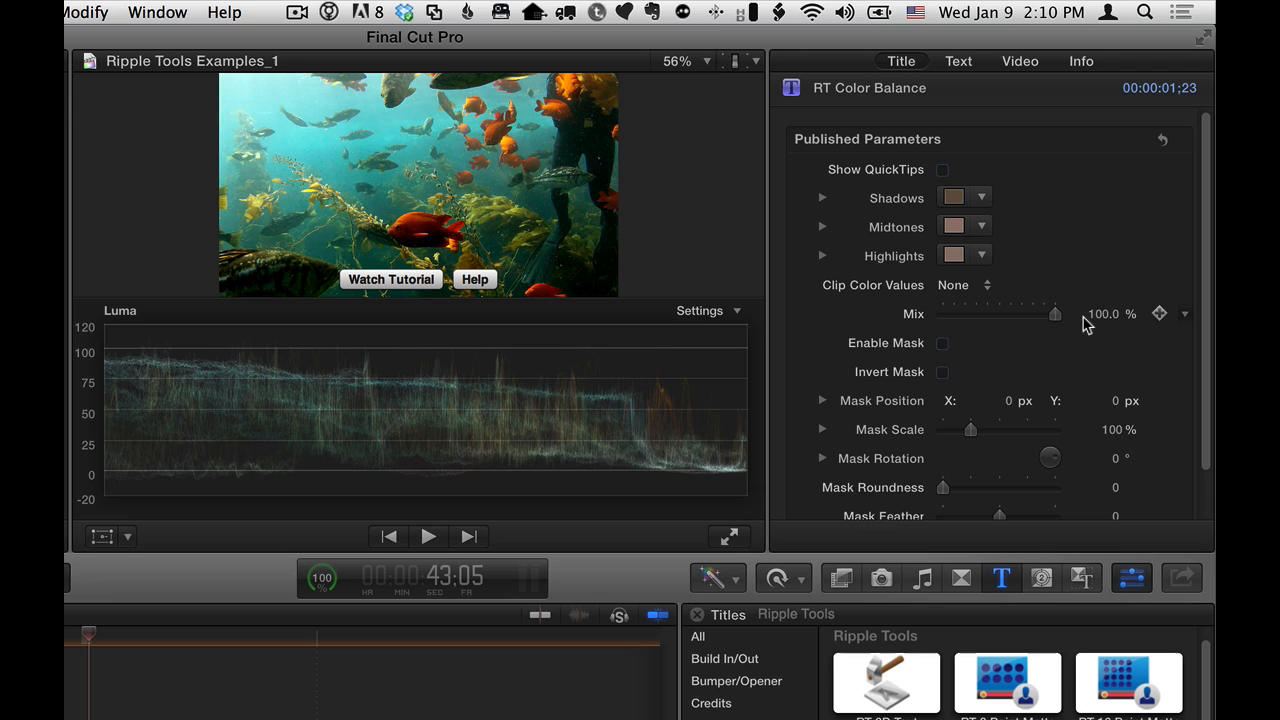
pyautogui.scroll(-3)
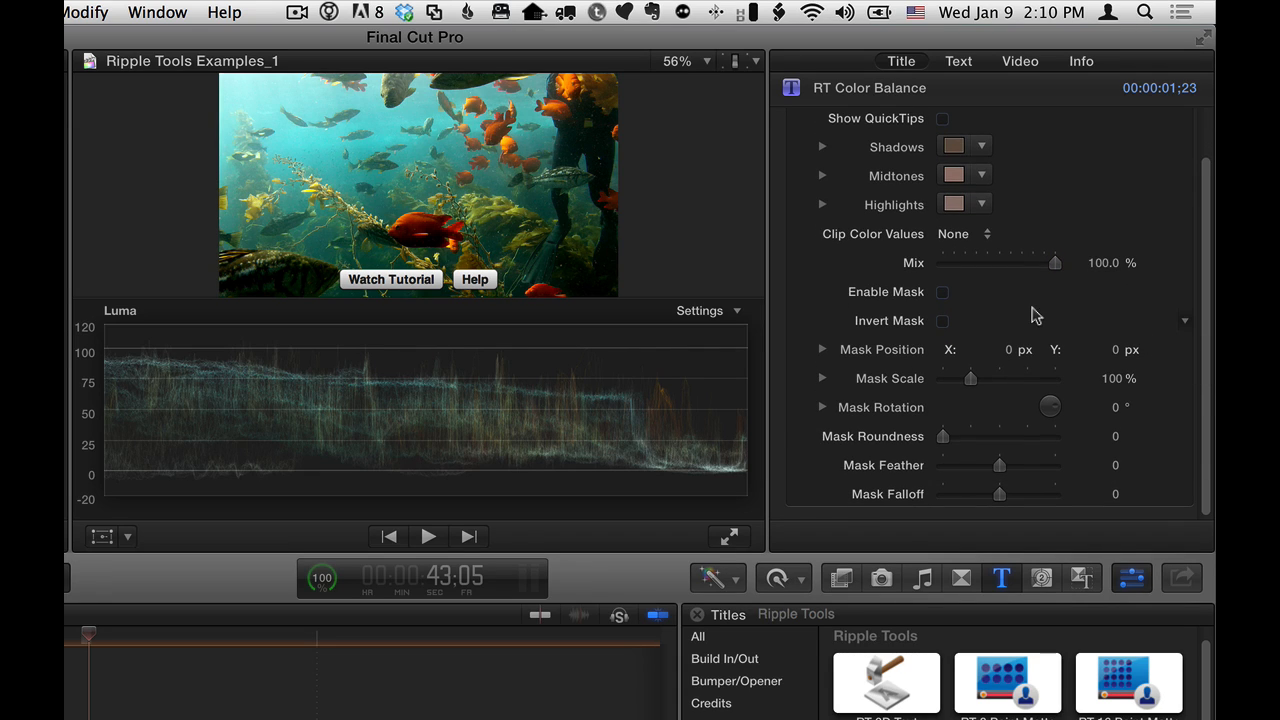
pyautogui.moveTo(1004, 302)
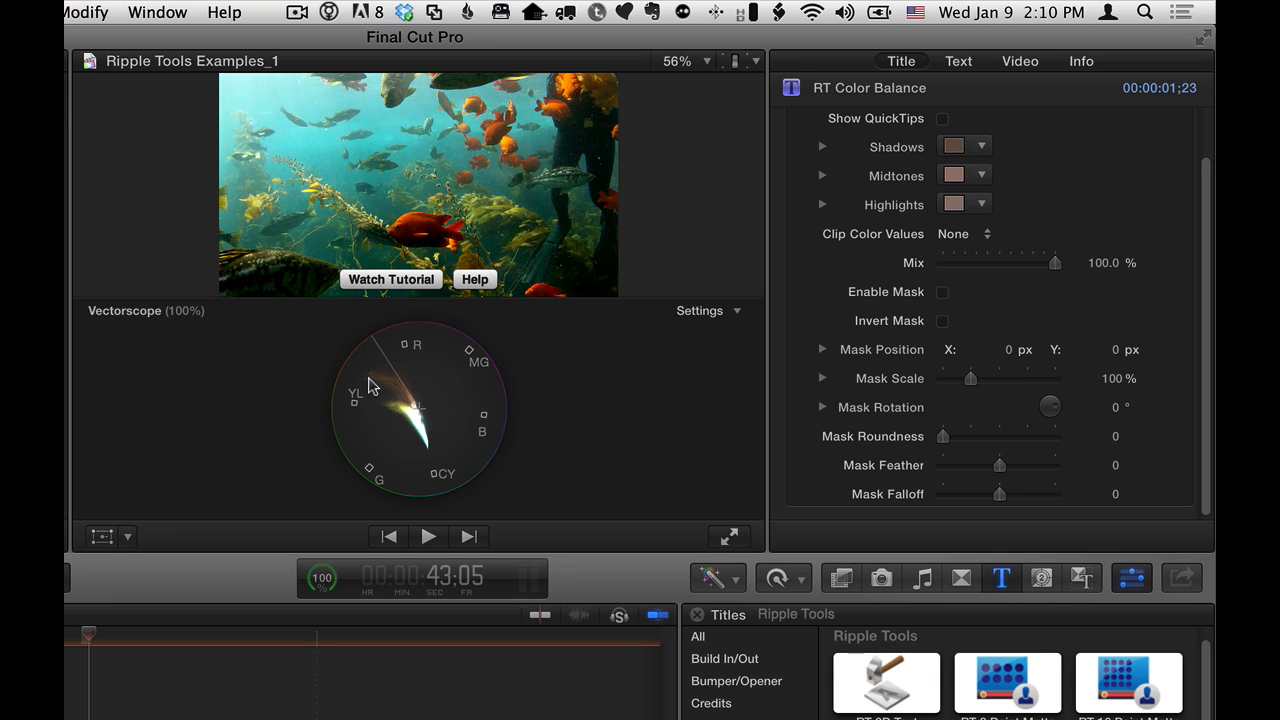
pyautogui.moveTo(390, 366)
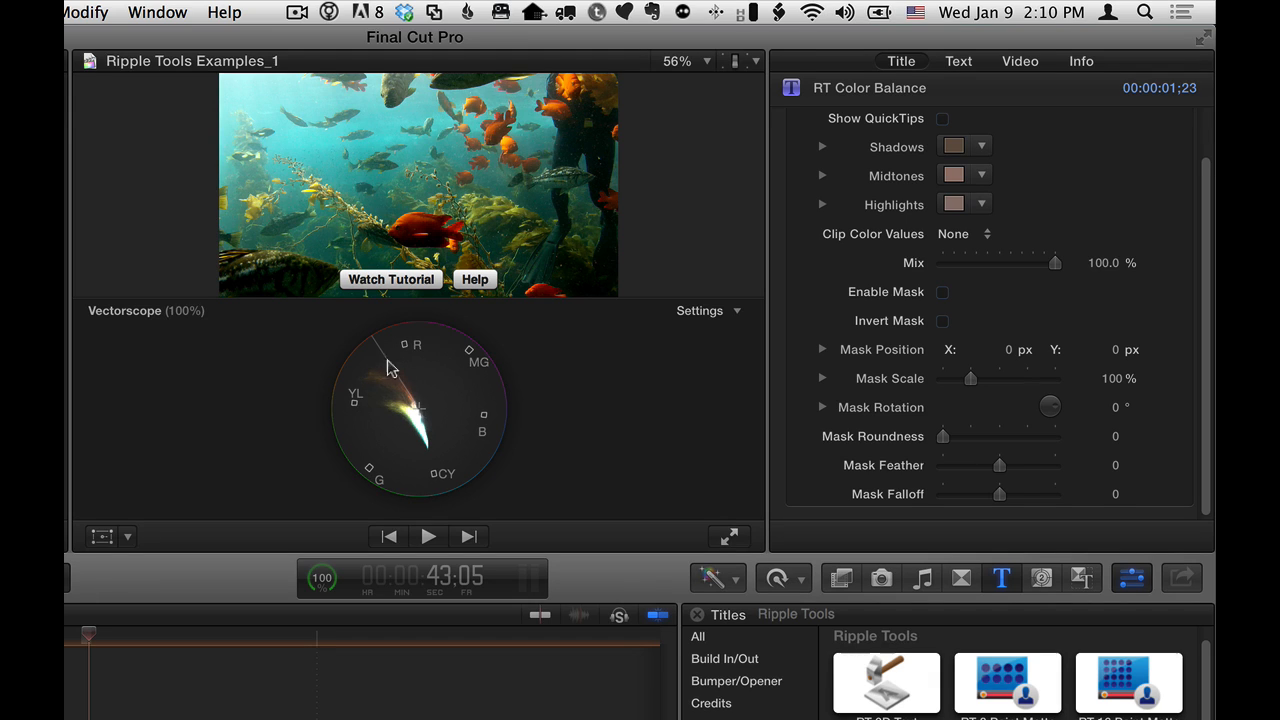
pyautogui.moveTo(380, 378)
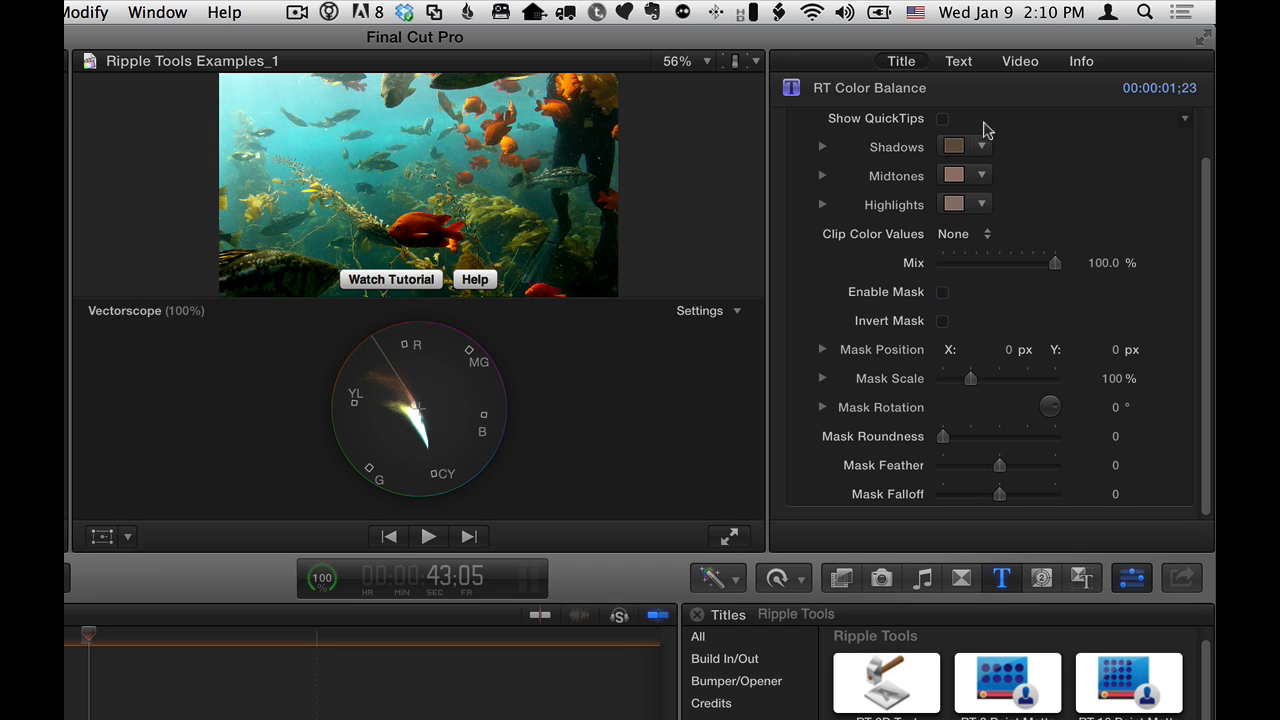
# Step: Refine the Shadows and Midtones tints in the Colors window against the vectorscope
pyautogui.click(954, 146)
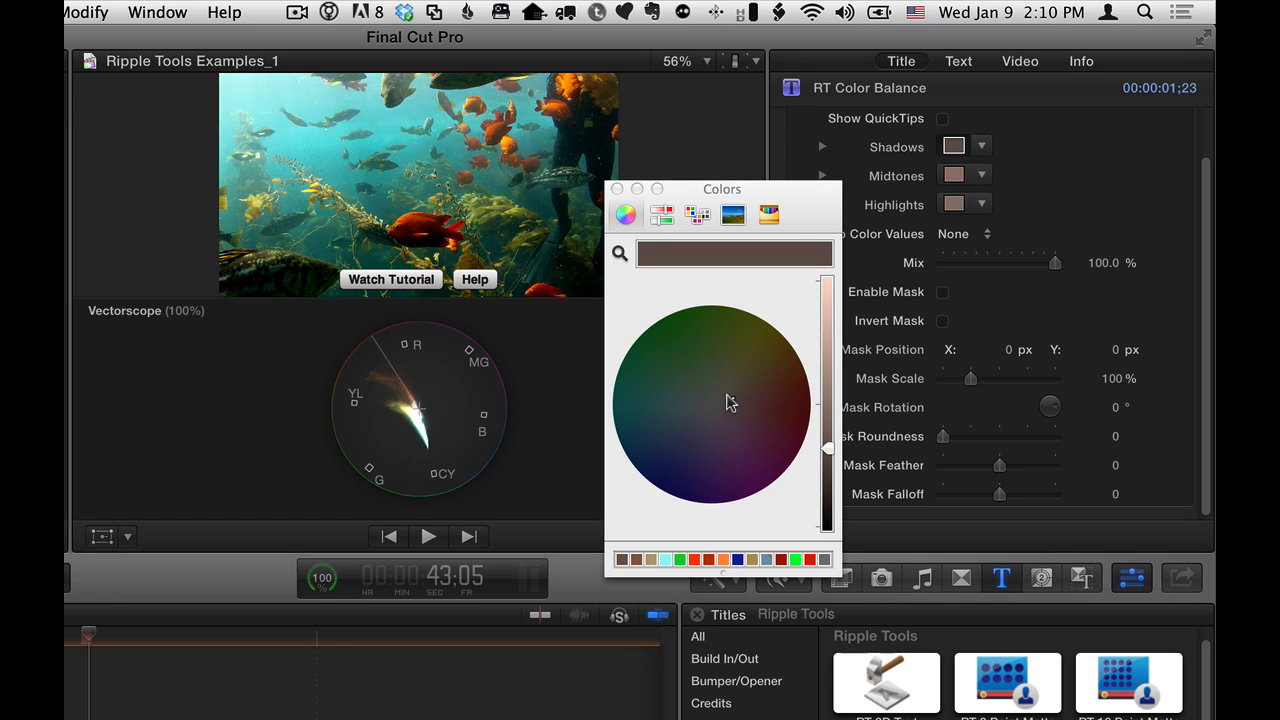
pyautogui.click(620, 188)
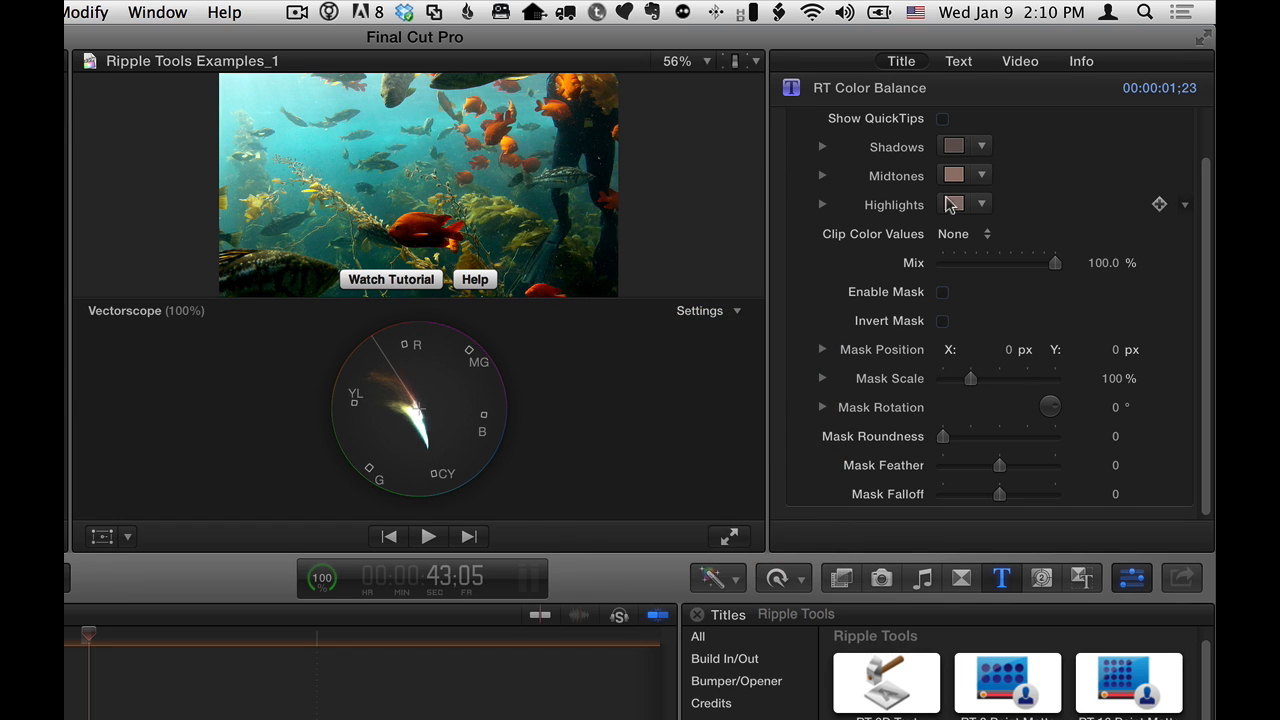
pyautogui.click(954, 204)
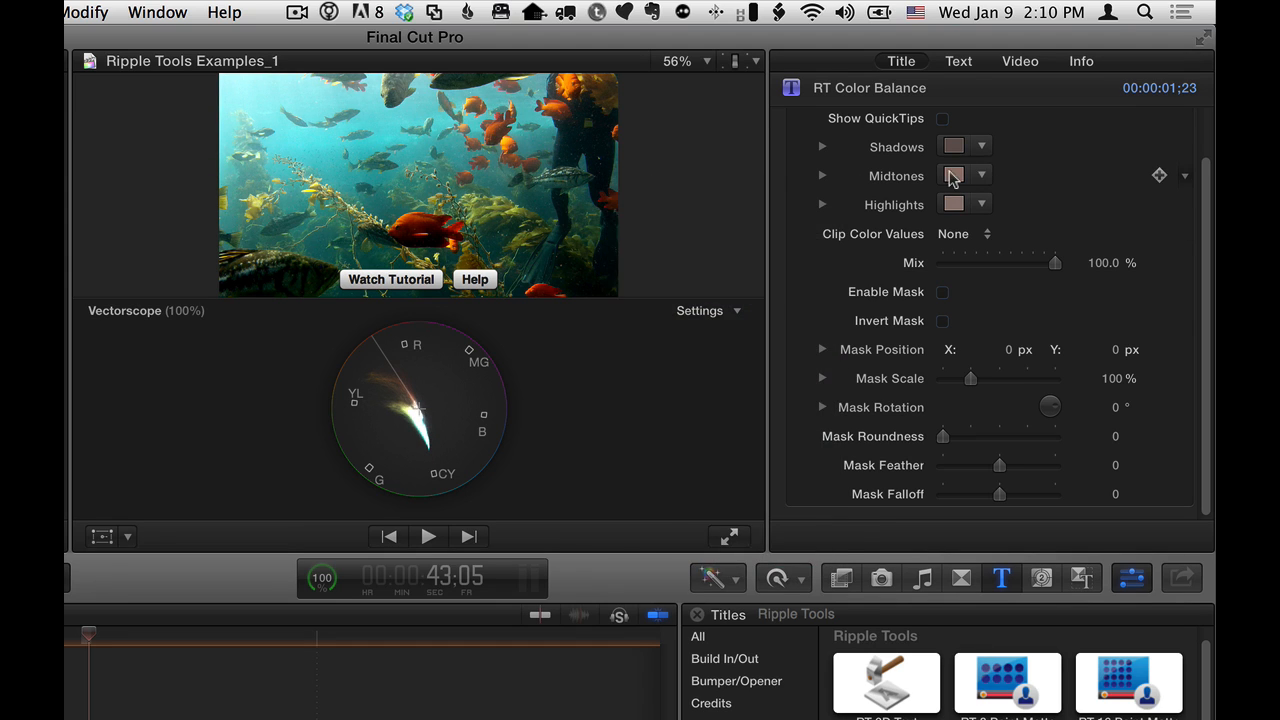
pyautogui.click(954, 176)
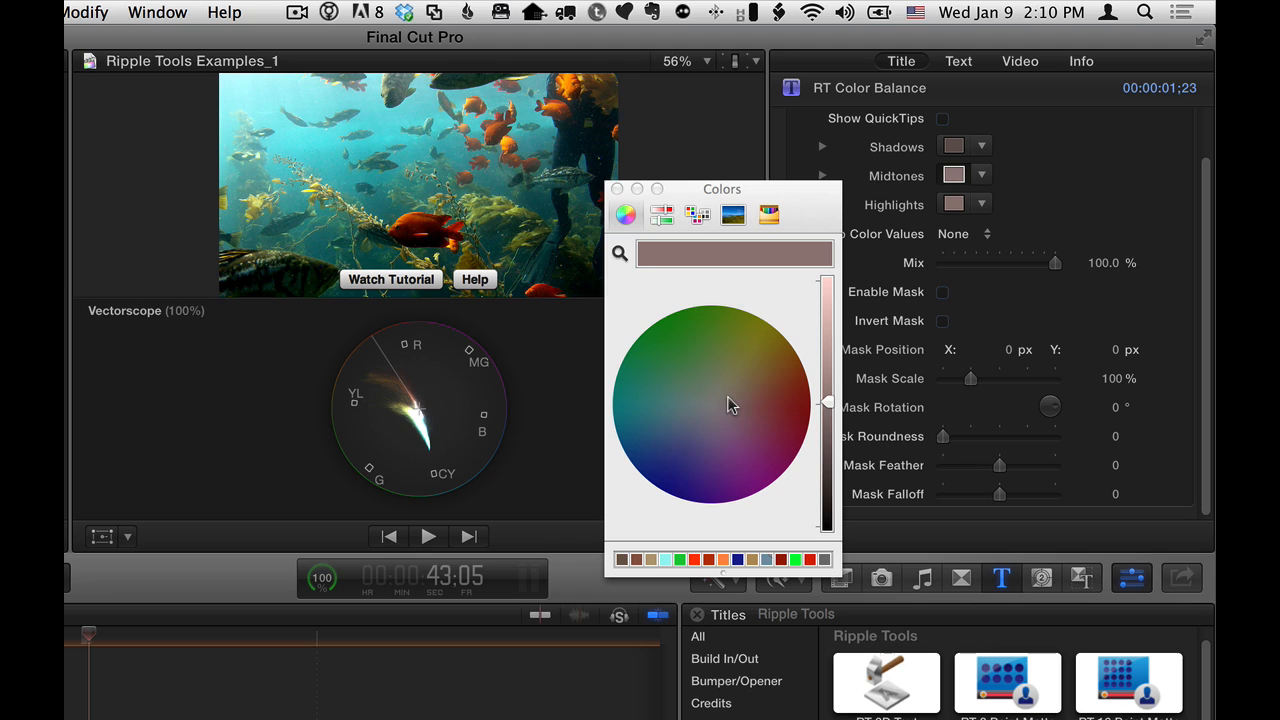
pyautogui.click(614, 188)
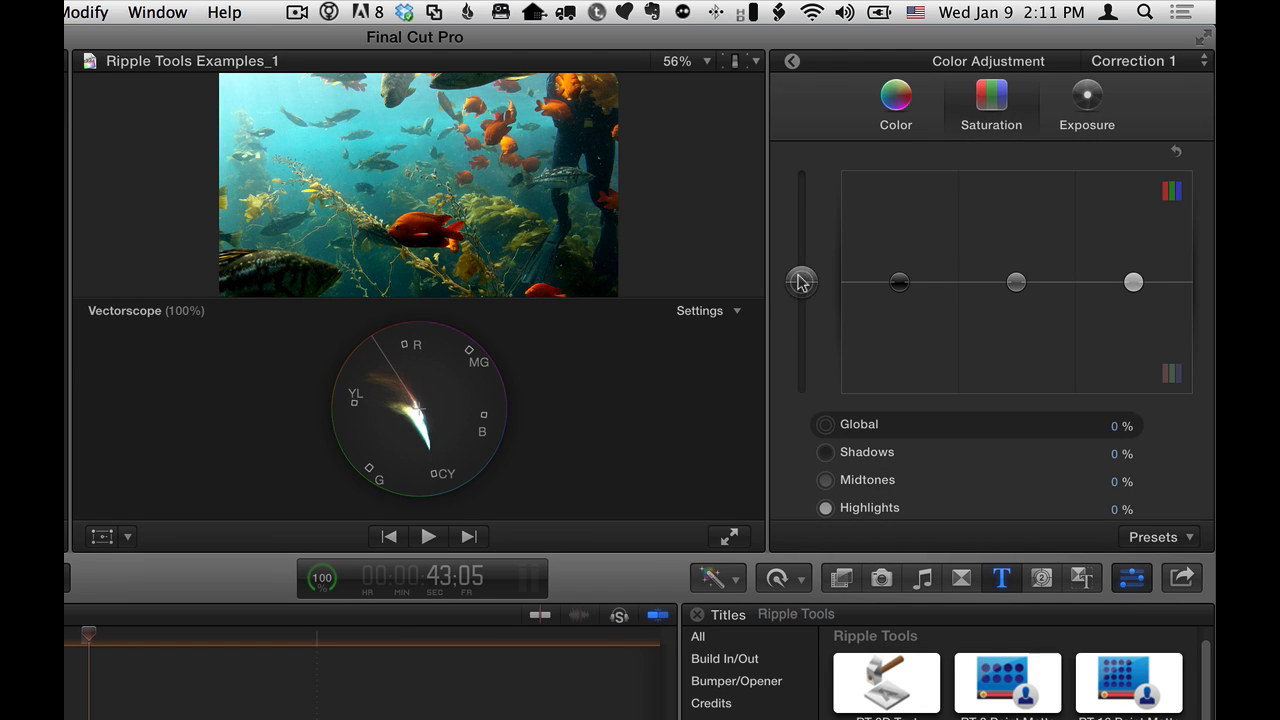
# Step: Reduce the clip's global saturation to about -29% in Color Adjustment
pyautogui.moveTo(802, 282); pyautogui.dragTo(802, 316)
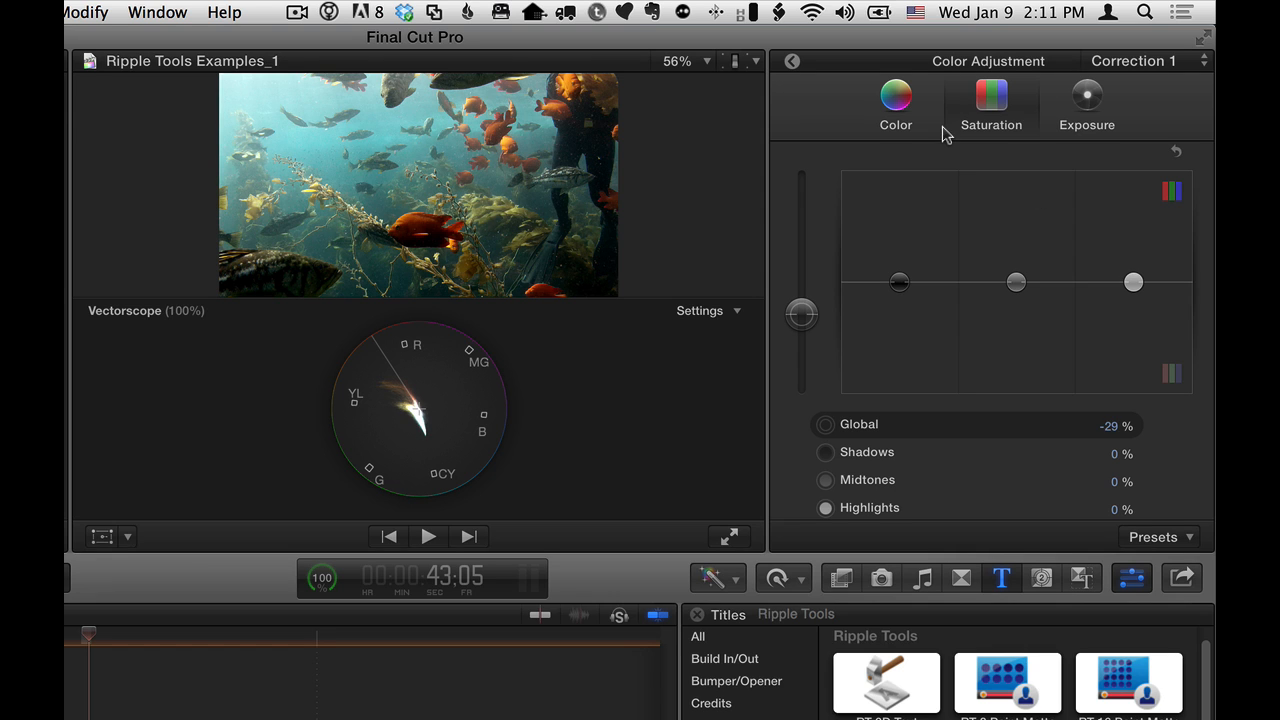
pyautogui.moveTo(792, 60)
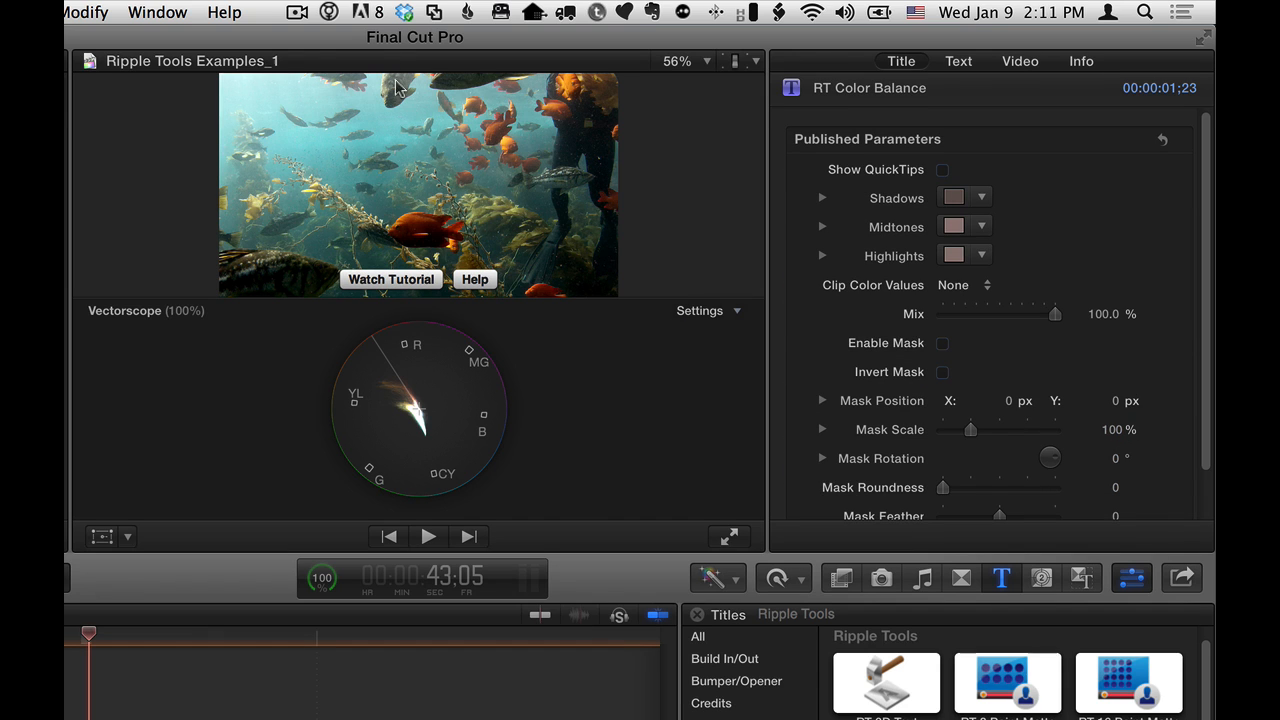
# Step: Hide the vectorscope so the underwater clip fills the viewer
pyautogui.click(156, 12)
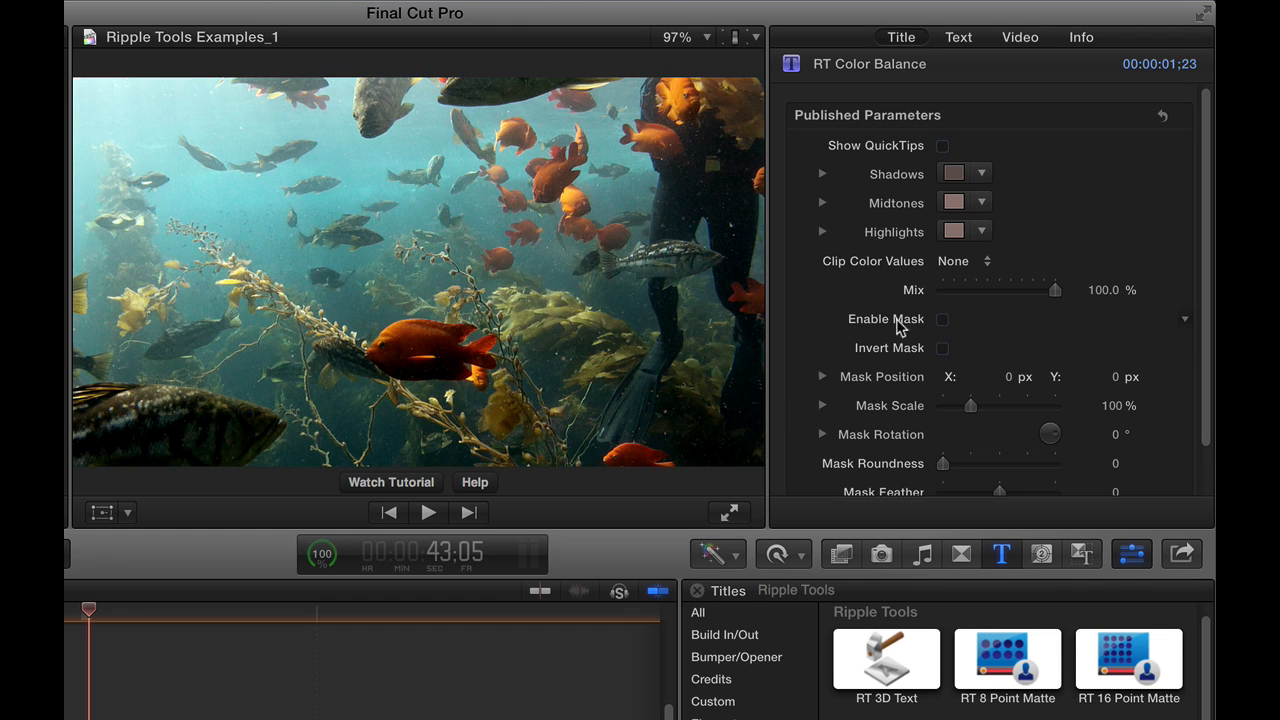
# Step: Enable the RT Color Balance mask and reposition its on-screen region near centre
pyautogui.click(942, 318)
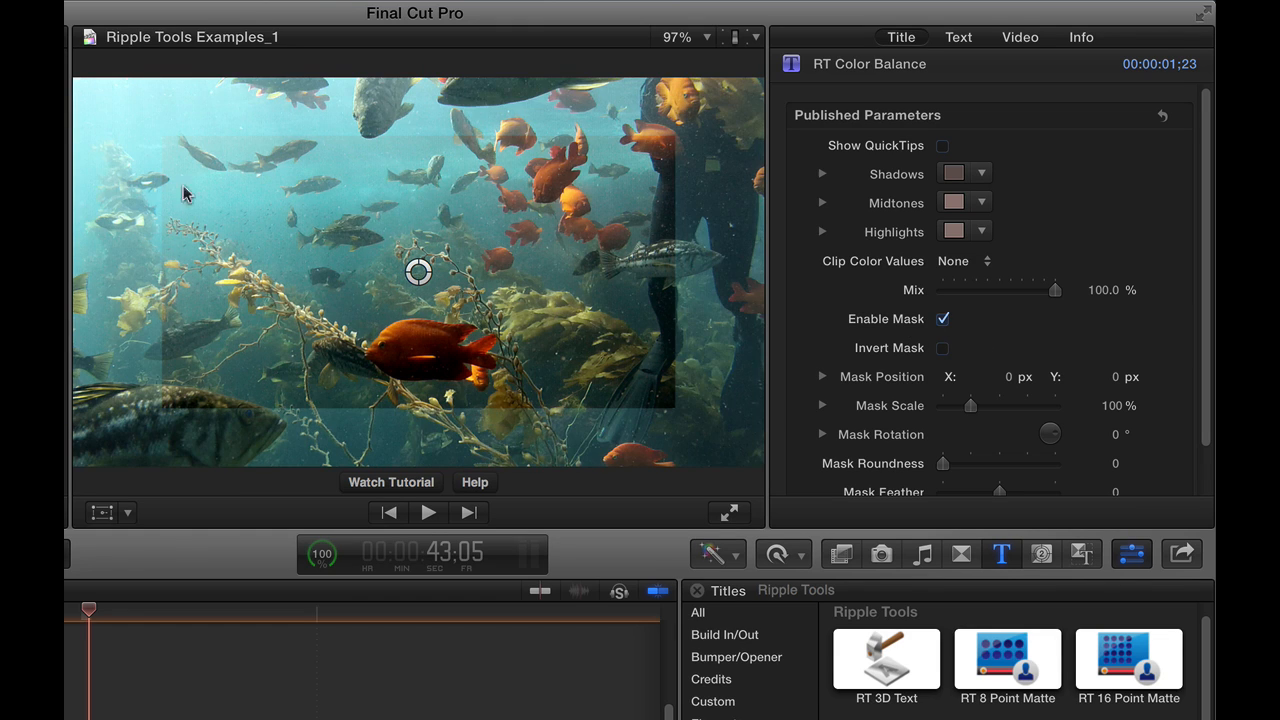
pyautogui.moveTo(248, 140)
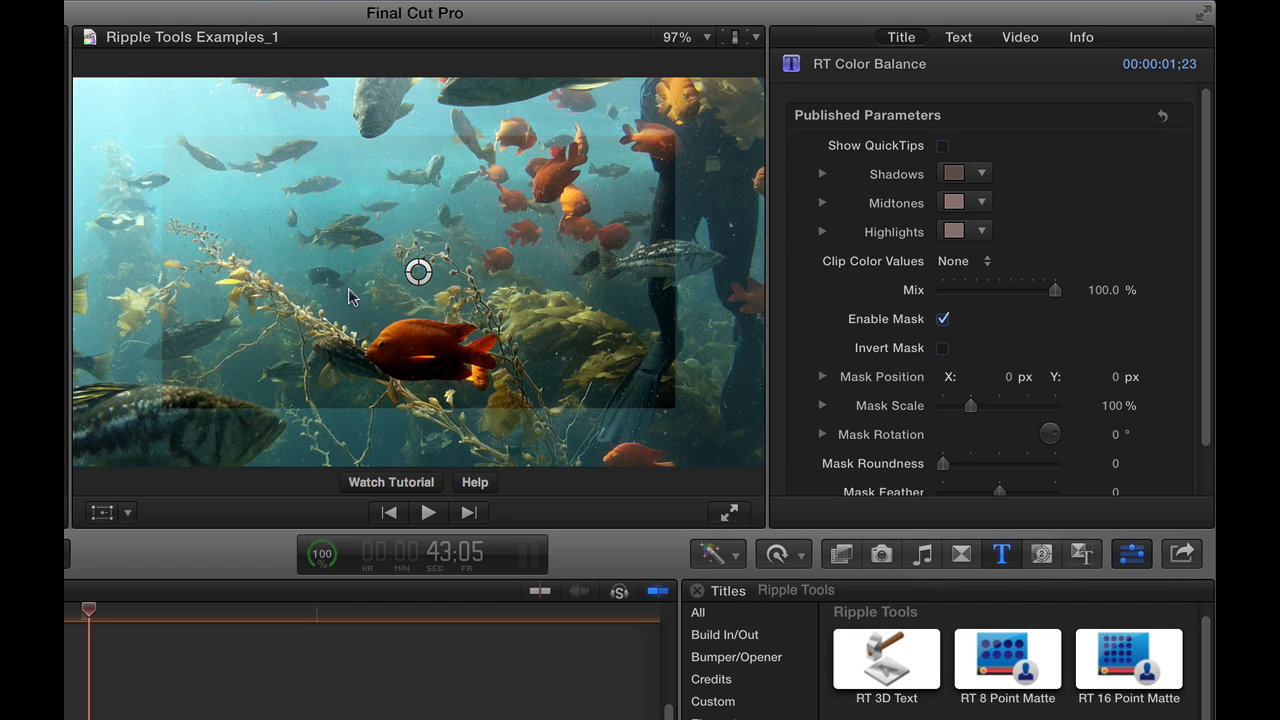
pyautogui.moveTo(418, 272); pyautogui.dragTo(436, 302)
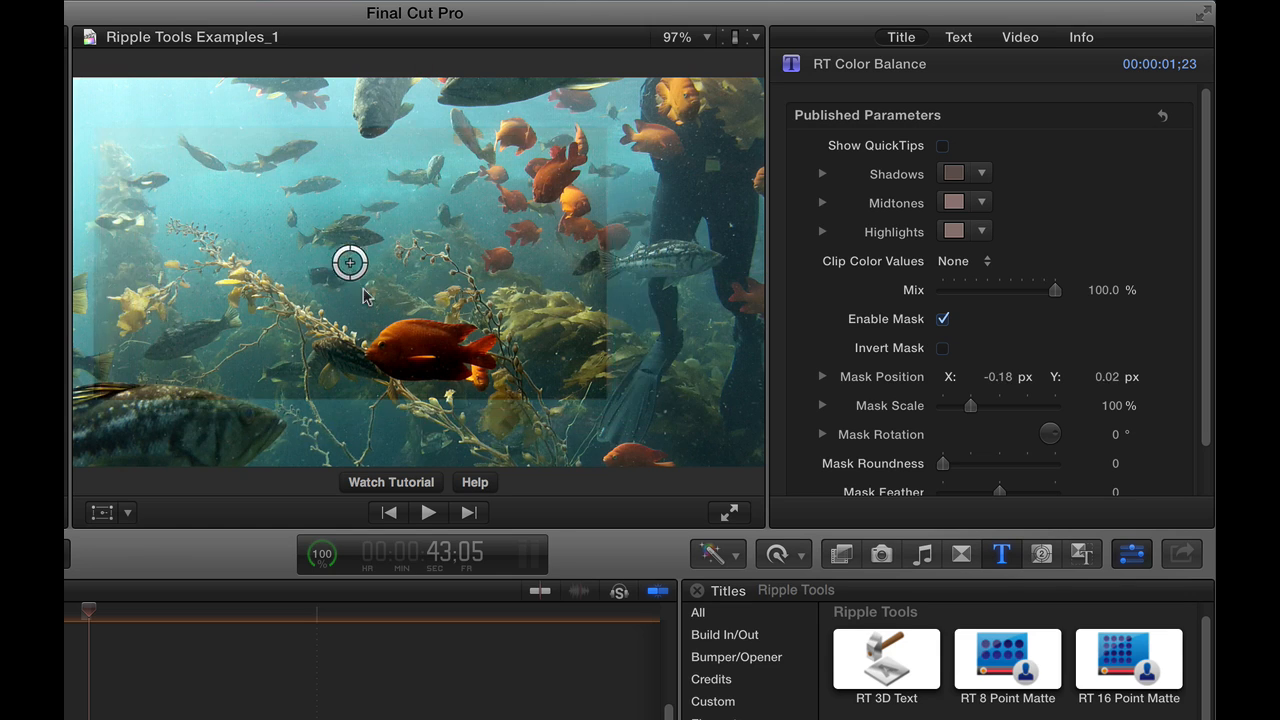
pyautogui.moveTo(350, 264); pyautogui.dragTo(418, 292)
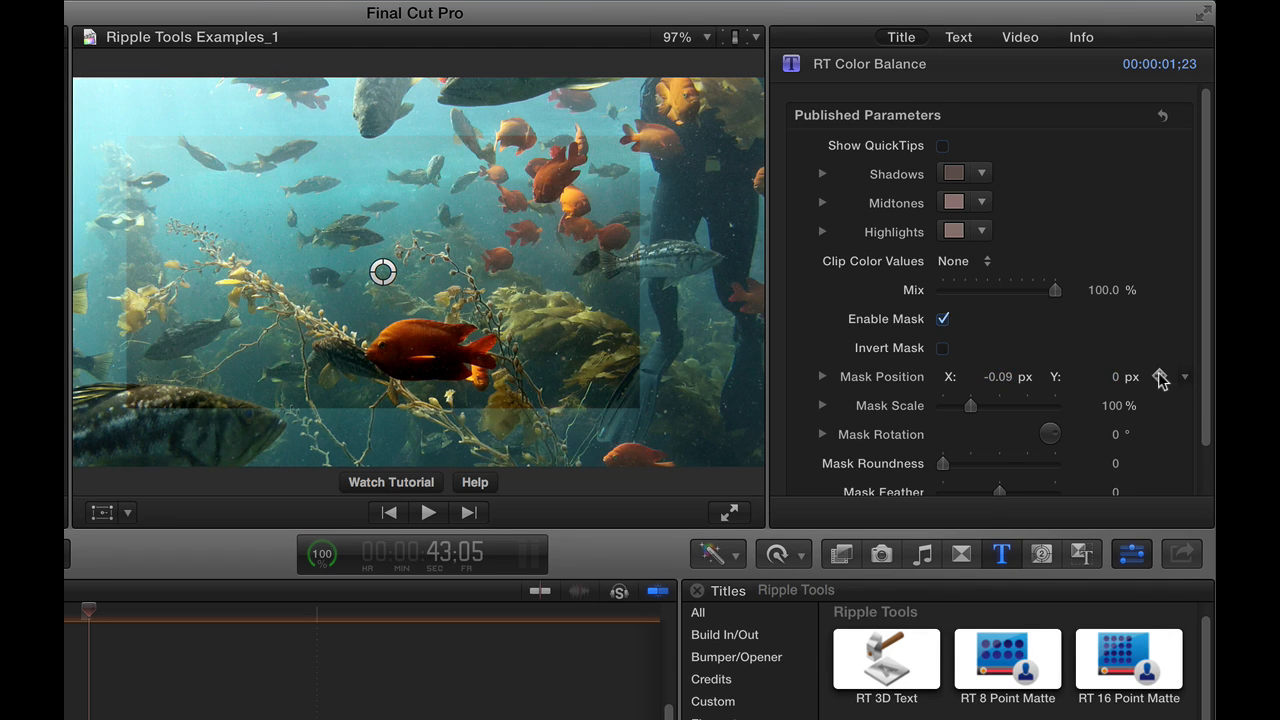
pyautogui.moveTo(1204, 336)
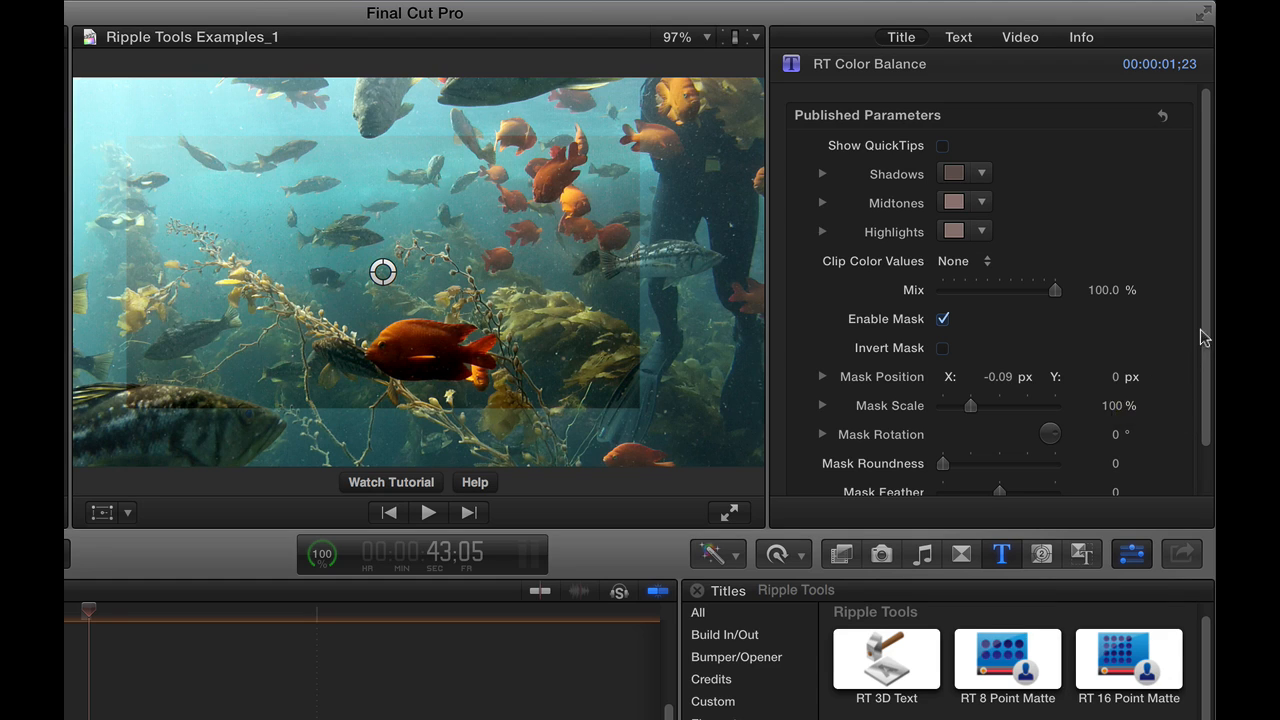
pyautogui.scroll(-3)
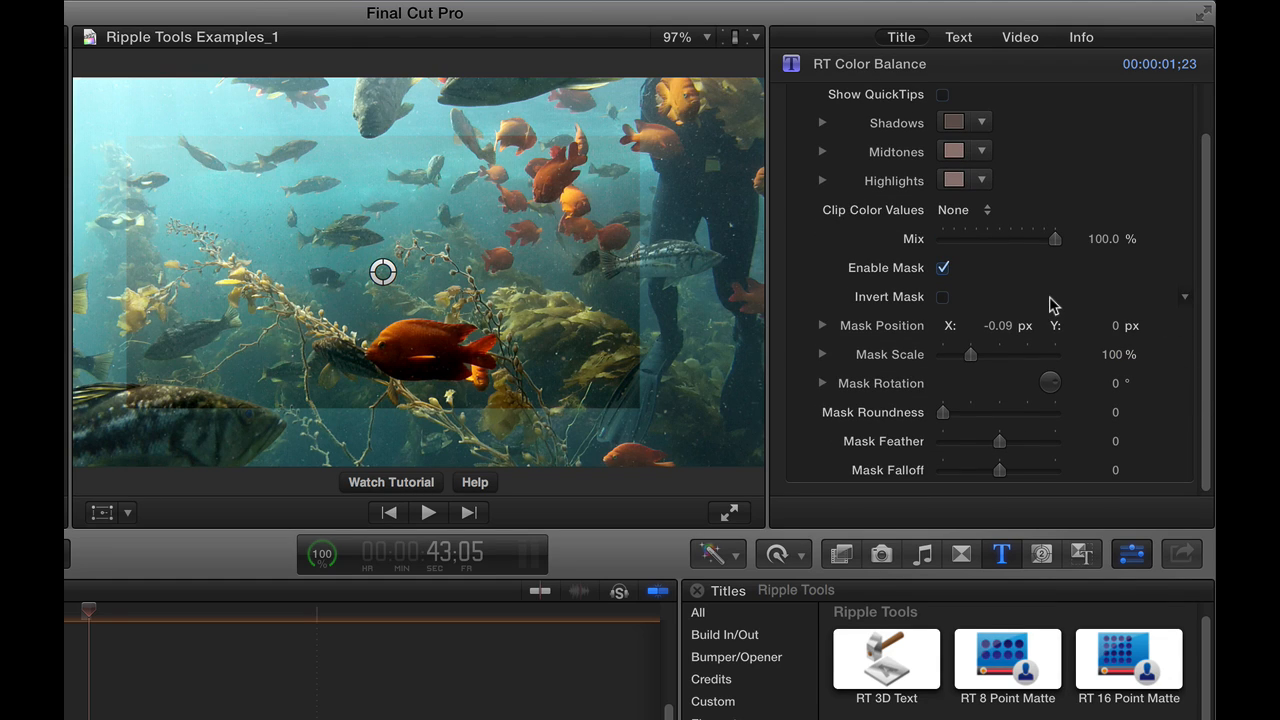
pyautogui.moveTo(970, 356)
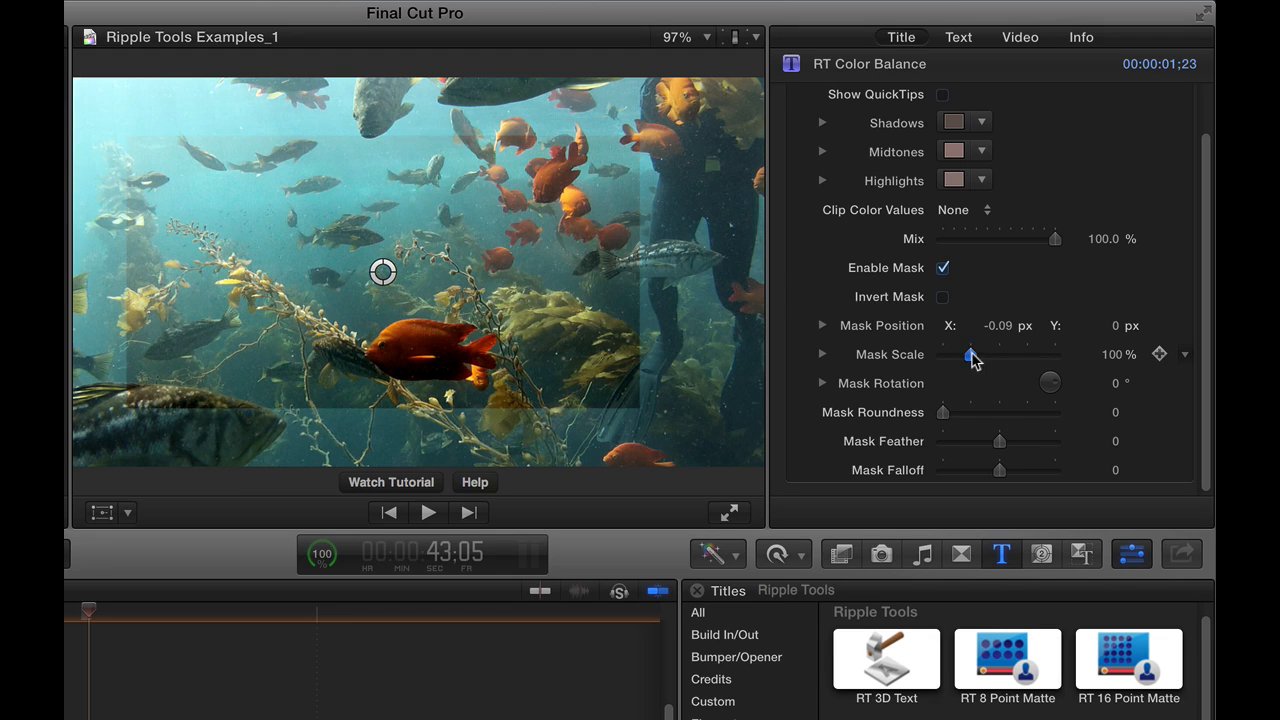
# Step: Shrink the mask to about 19% scale, reposition it and raise Mask Roundness to 339
pyautogui.moveTo(968, 356); pyautogui.dragTo(952, 356)
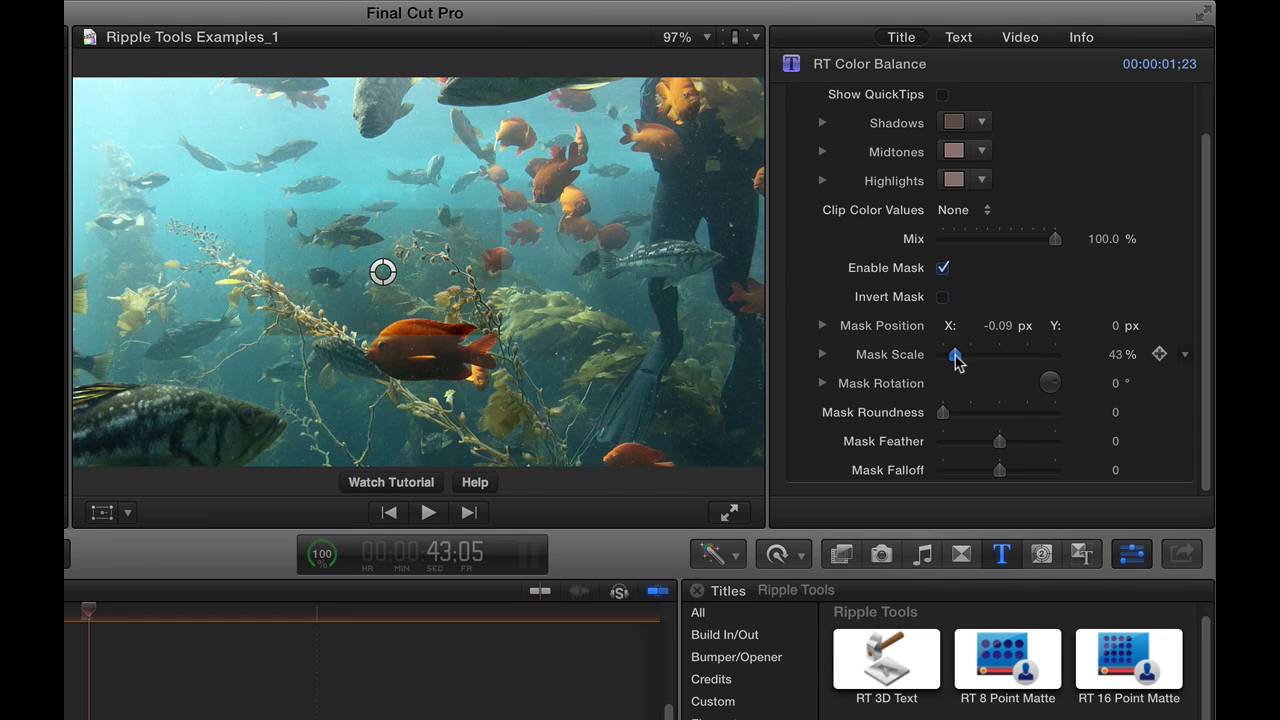
pyautogui.moveTo(954, 354); pyautogui.dragTo(948, 354)
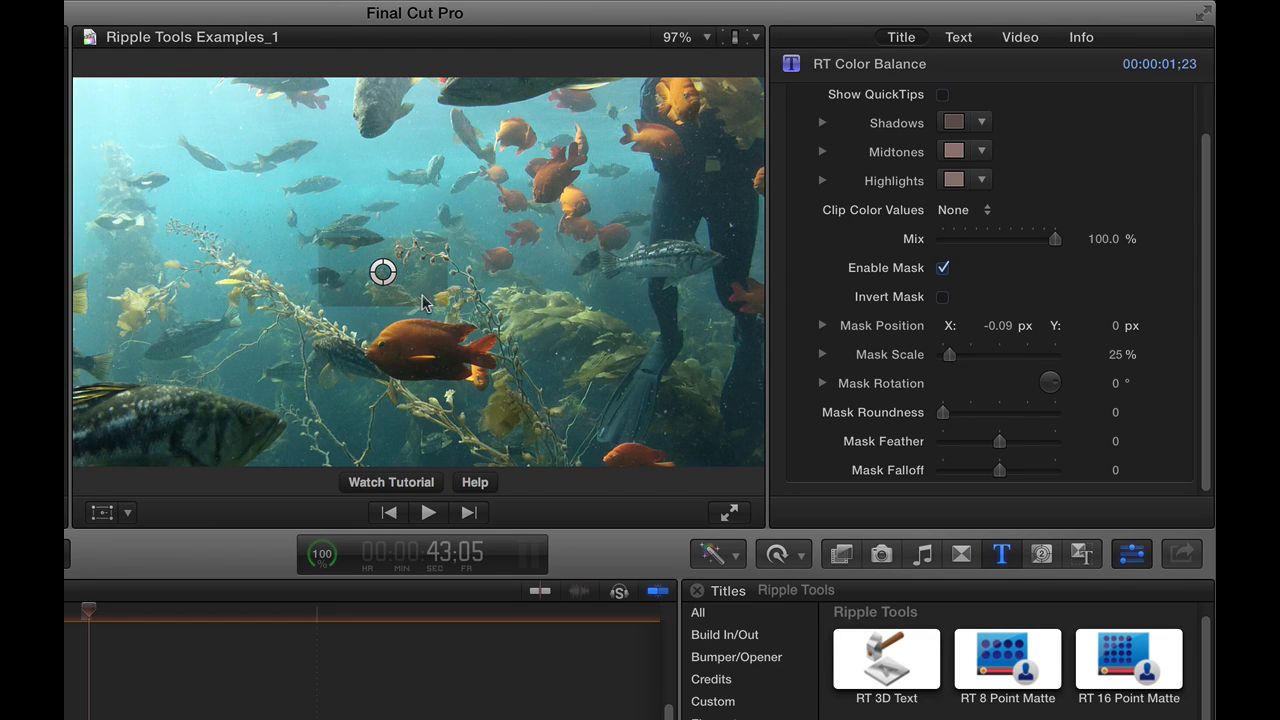
pyautogui.moveTo(384, 272); pyautogui.dragTo(418, 288)
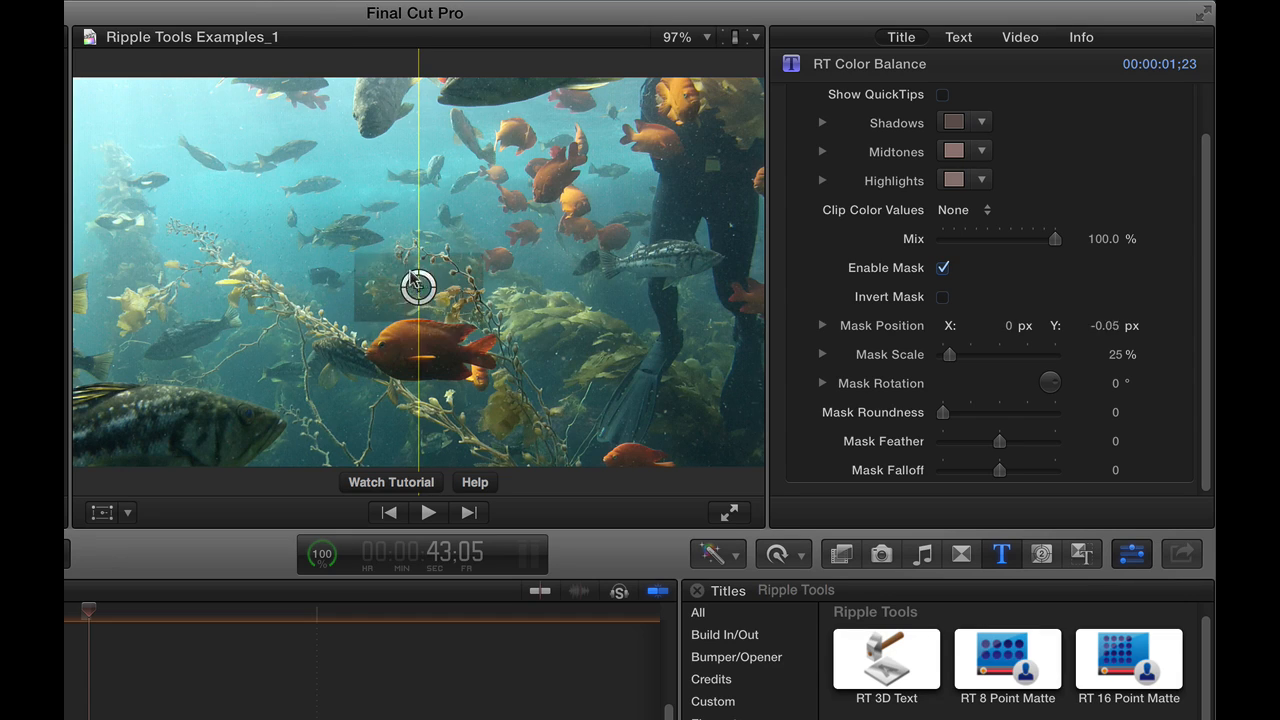
pyautogui.moveTo(942, 412); pyautogui.dragTo(976, 412)
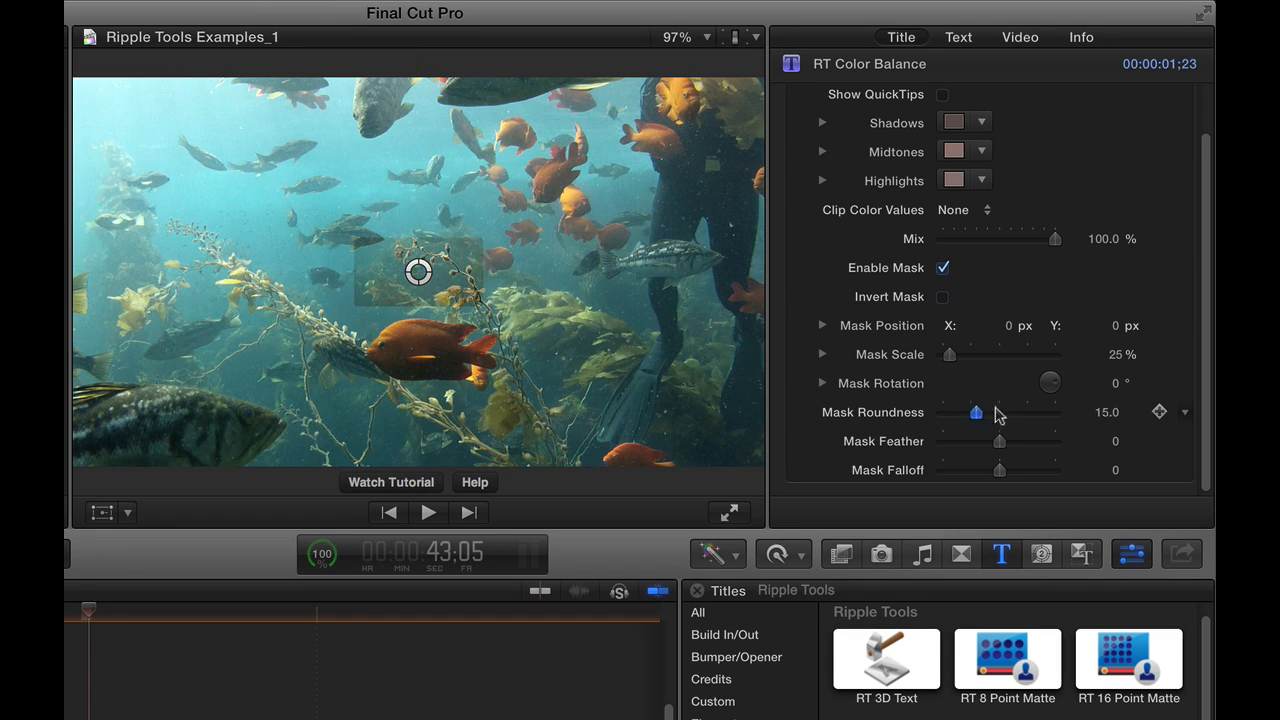
pyautogui.moveTo(976, 412); pyautogui.dragTo(1052, 412)
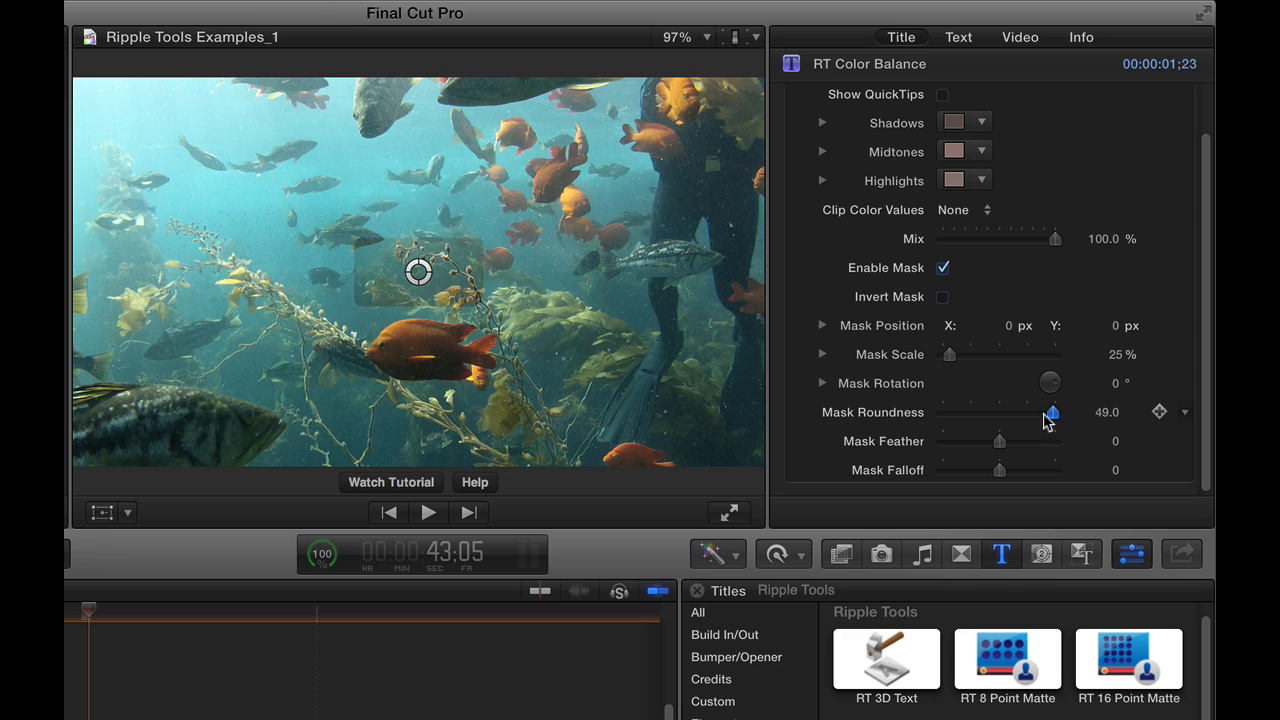
pyautogui.moveTo(1052, 412); pyautogui.dragTo(1104, 412)
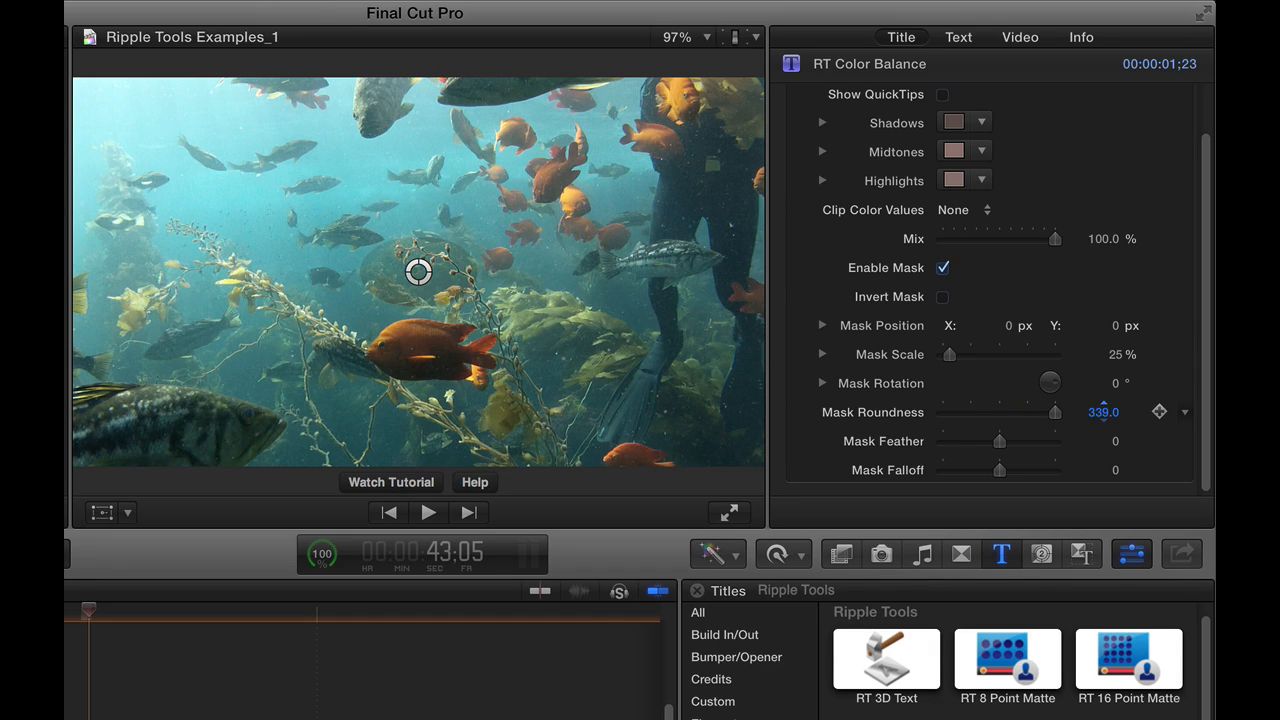
# Step: Feather the mask to 319 and move it onto the orange fish
pyautogui.moveTo(998, 442); pyautogui.dragTo(1056, 442)
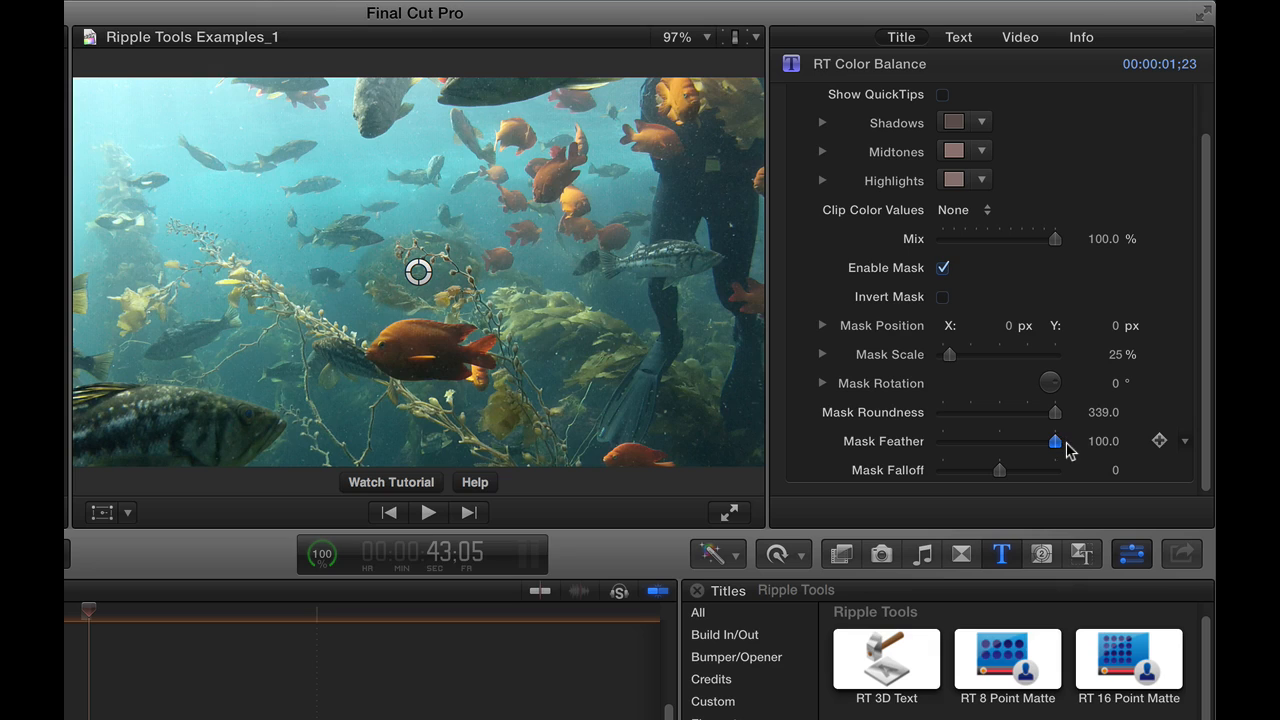
pyautogui.moveTo(418, 272); pyautogui.dragTo(428, 332)
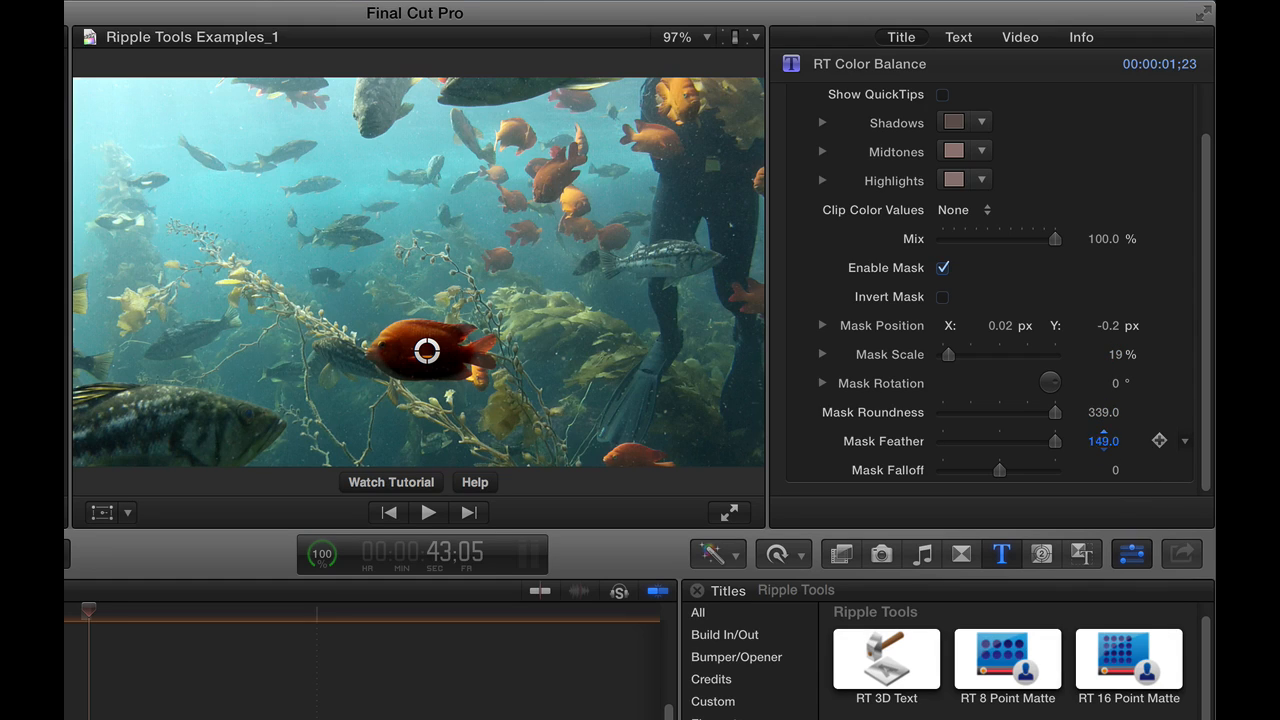
pyautogui.moveTo(1052, 442); pyautogui.dragTo(1076, 442)
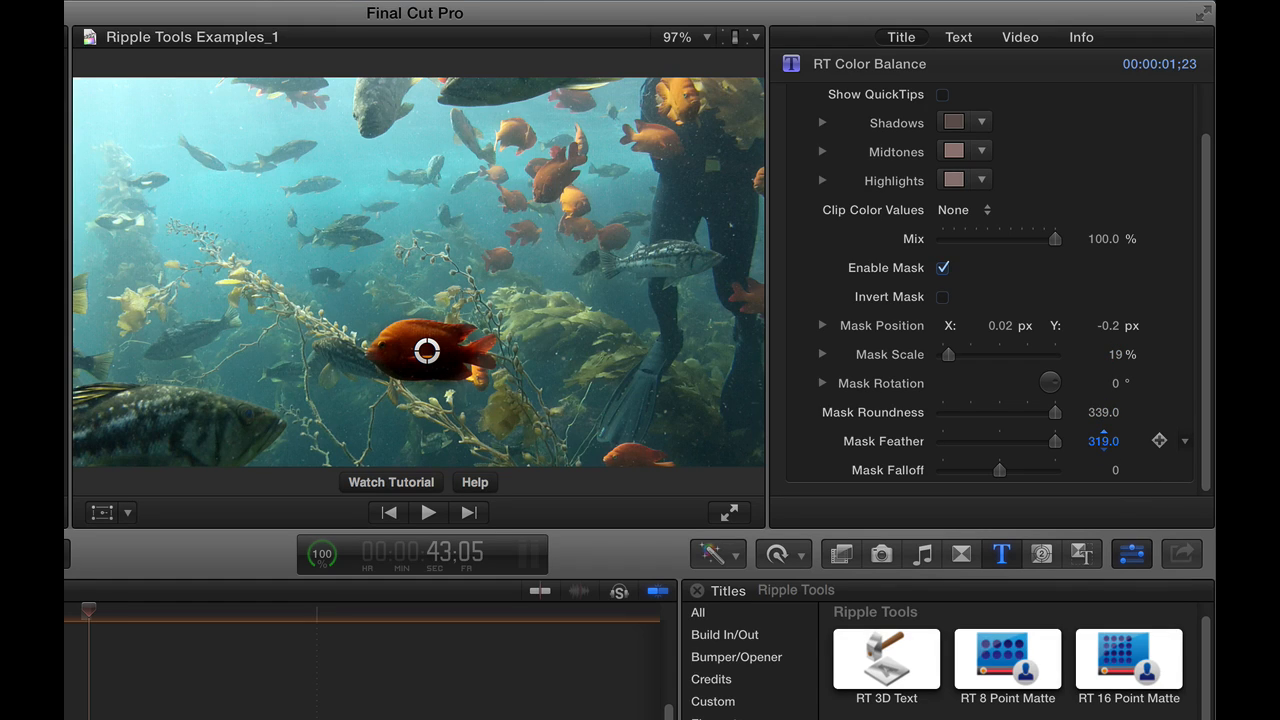
pyautogui.moveTo(428, 350); pyautogui.dragTo(416, 350)
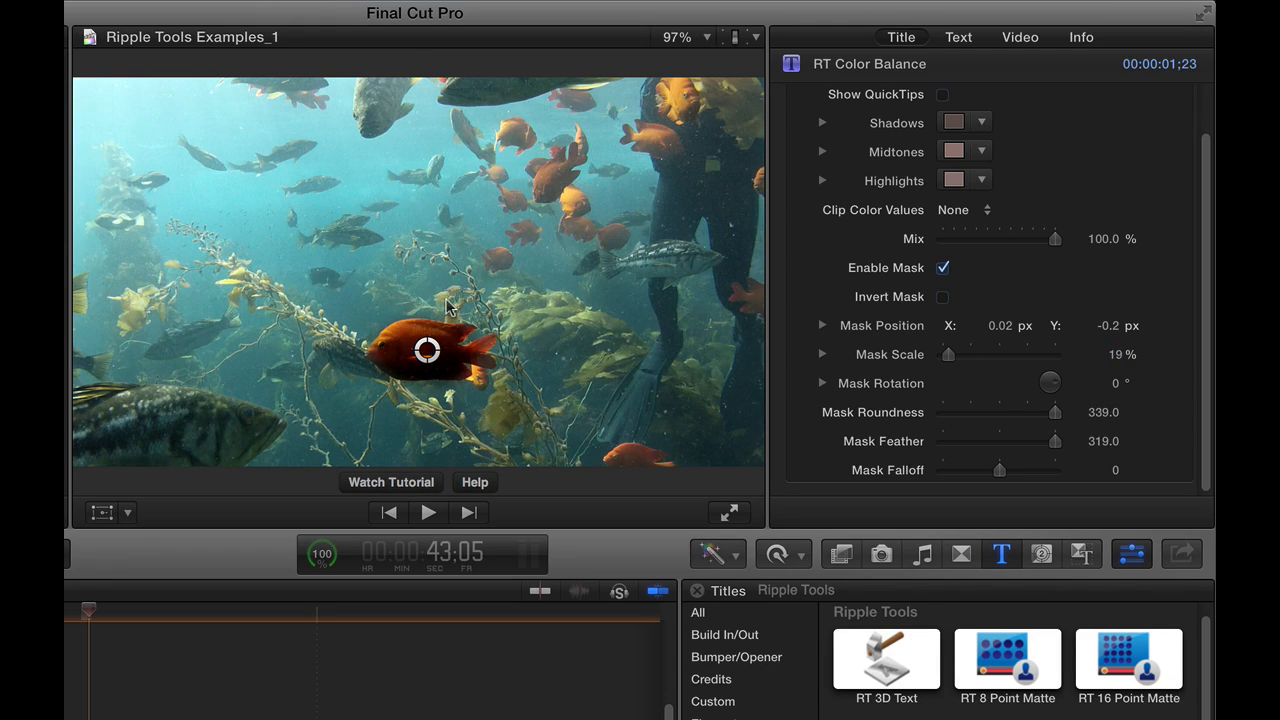
pyautogui.moveTo(416, 344)
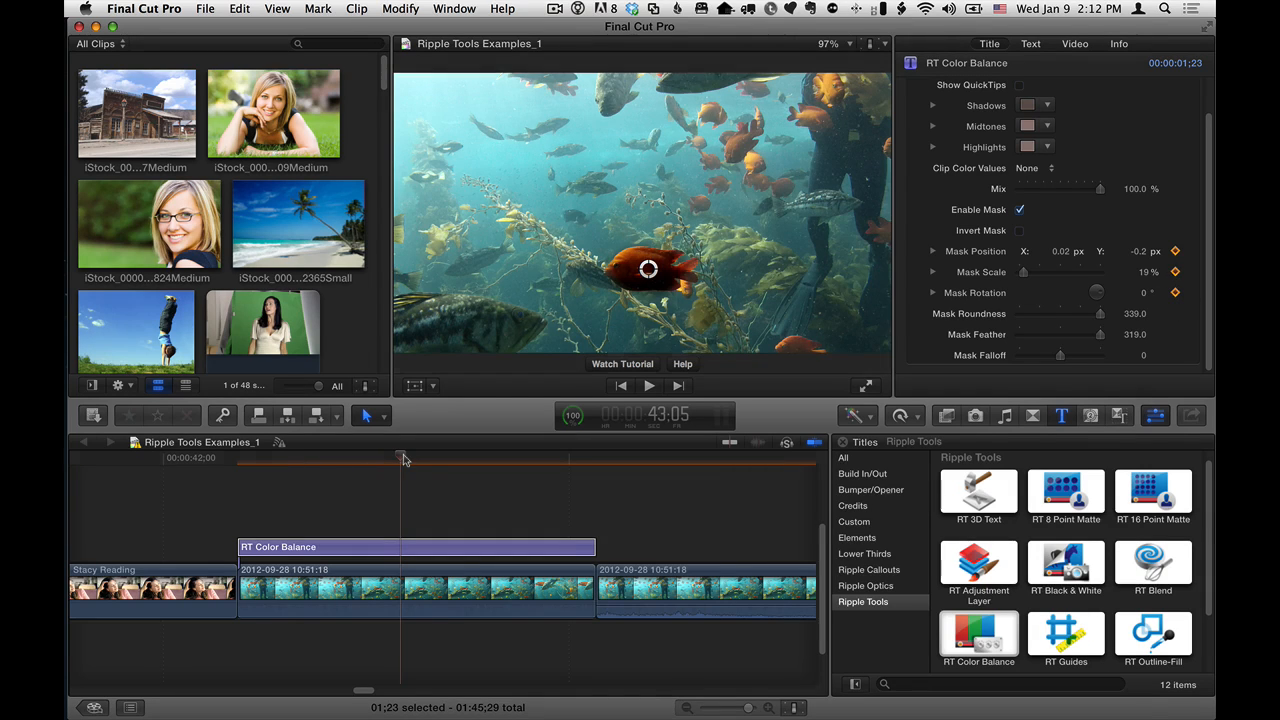
# Step: Move to a later point in the clip after keyframing the mask's position, scale and rotation
pyautogui.click(428, 458)
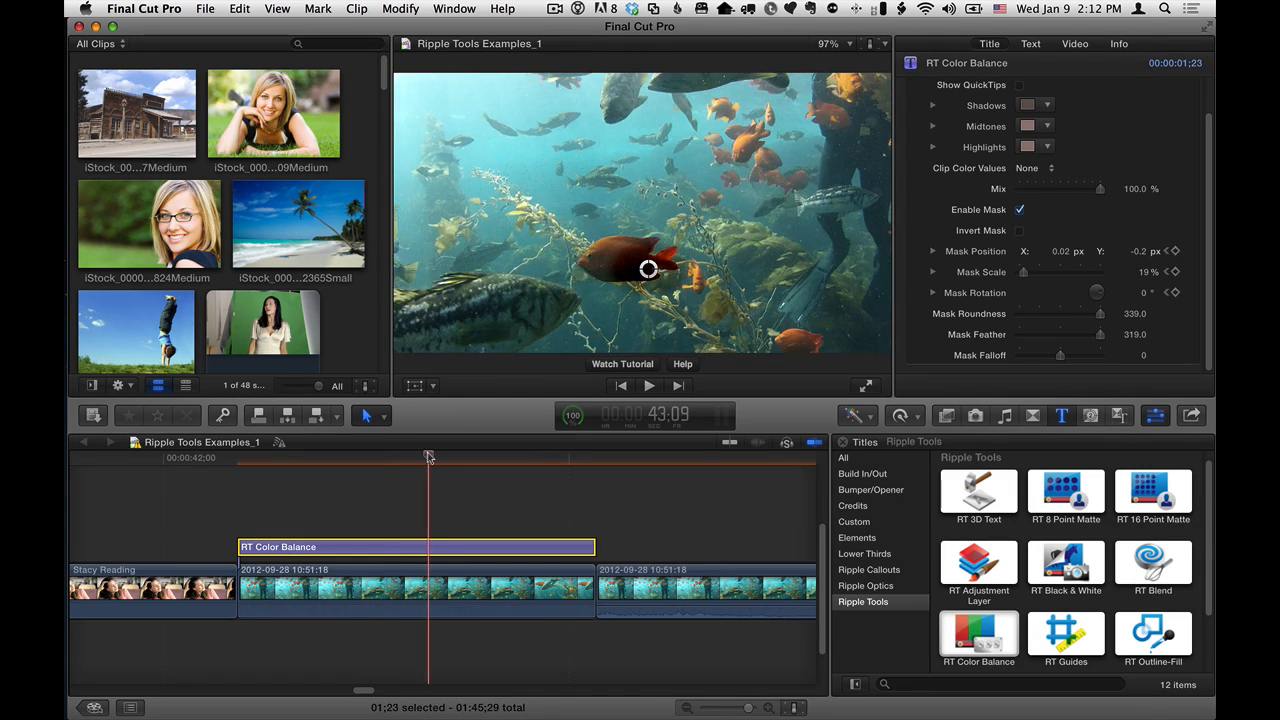